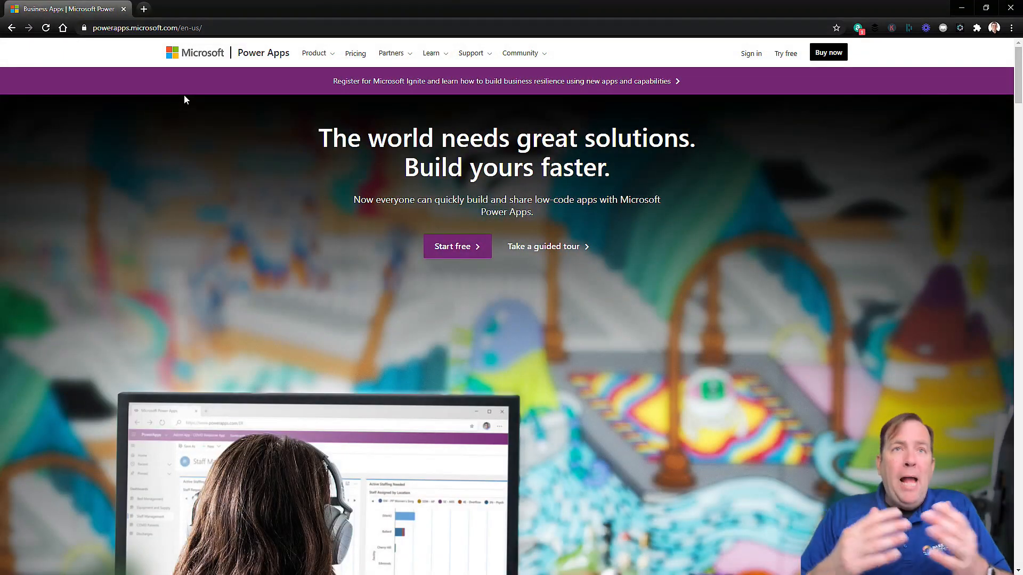
pyautogui.moveTo(170, 60)
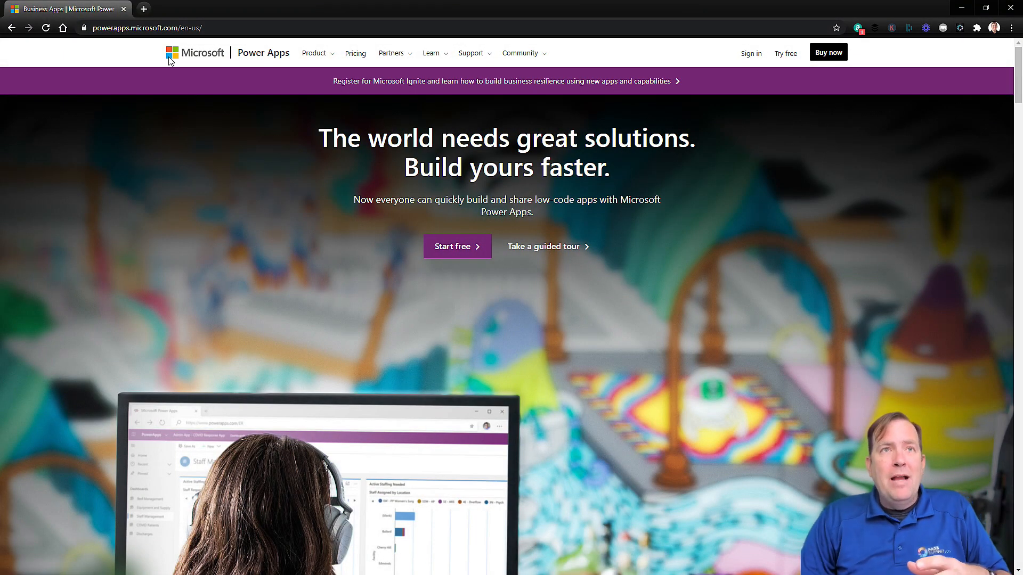
# Step: Go to the Power Apps pricing page and scroll down to the More resources section
pyautogui.click(146, 27)
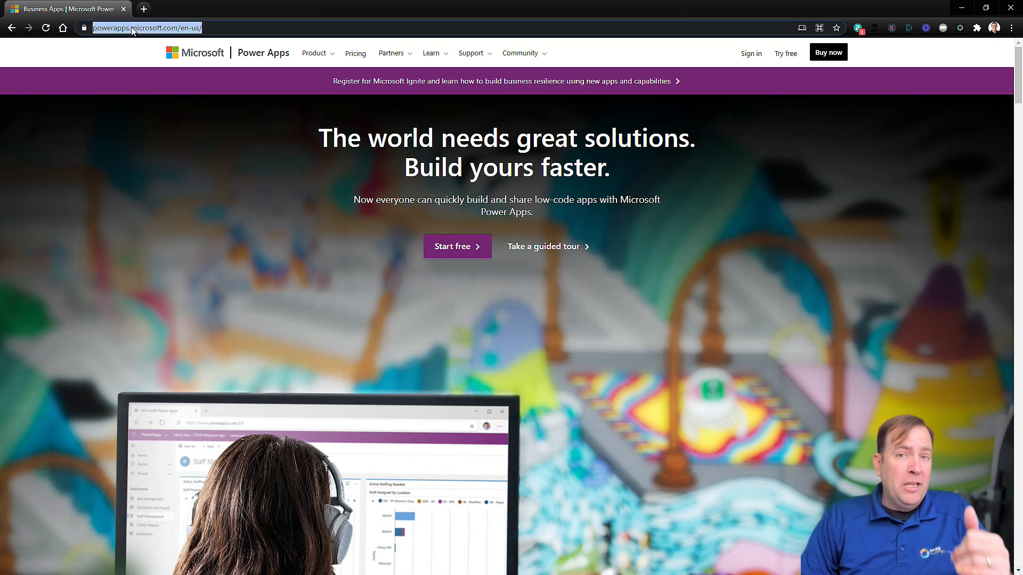
pyautogui.moveTo(442, 209)
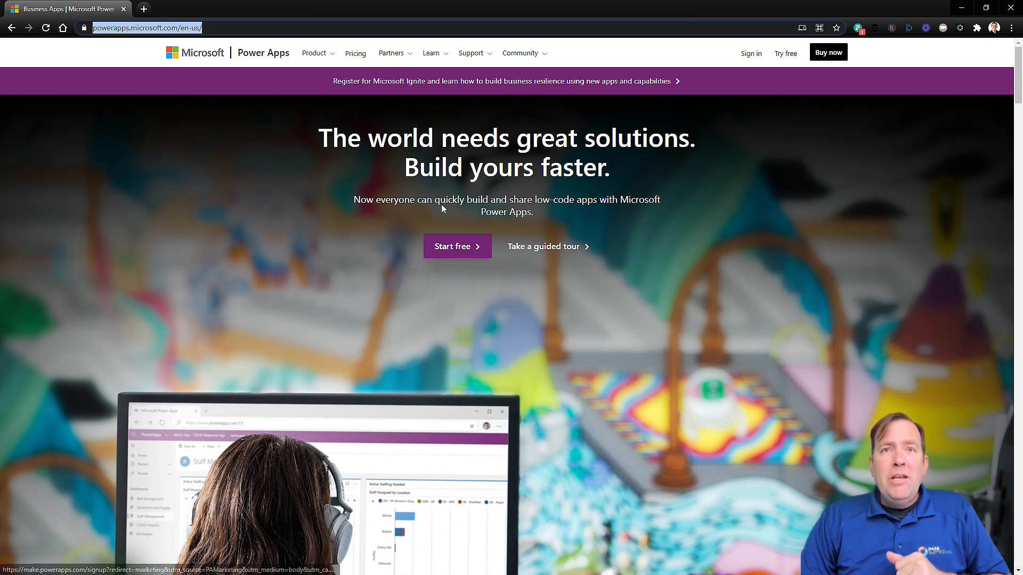
pyautogui.click(355, 53)
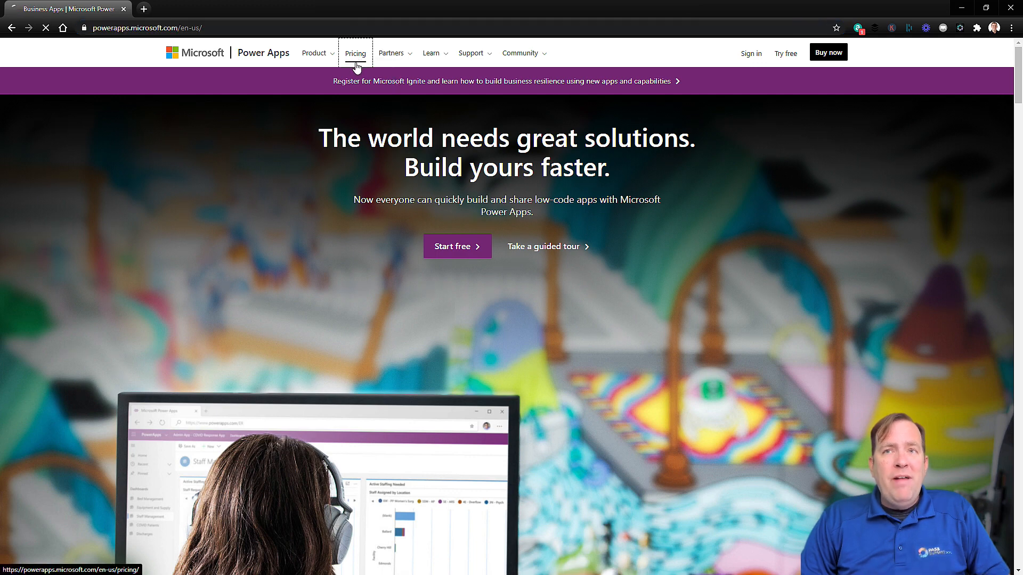
pyautogui.click(356, 53)
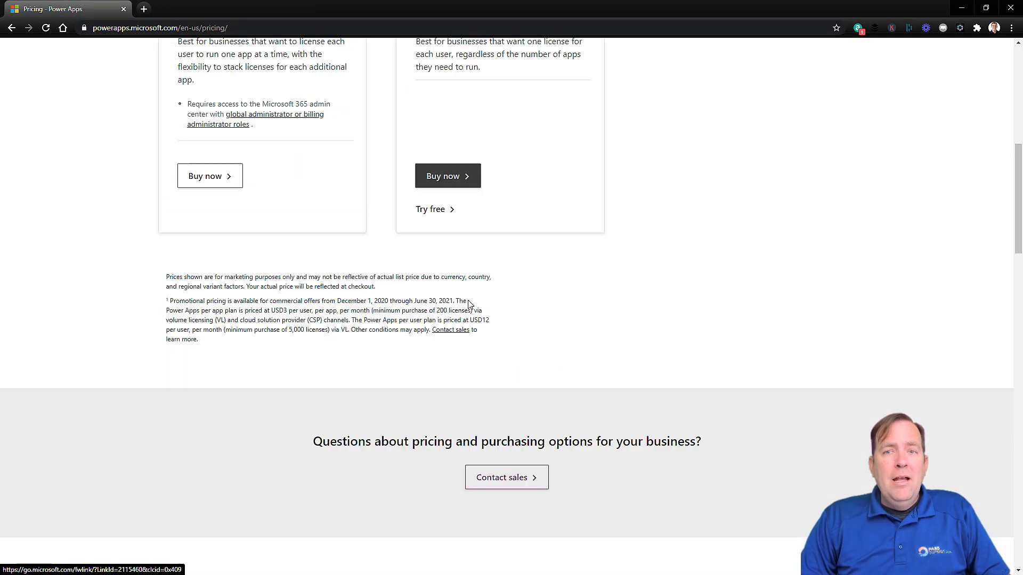
pyautogui.scroll(-3)
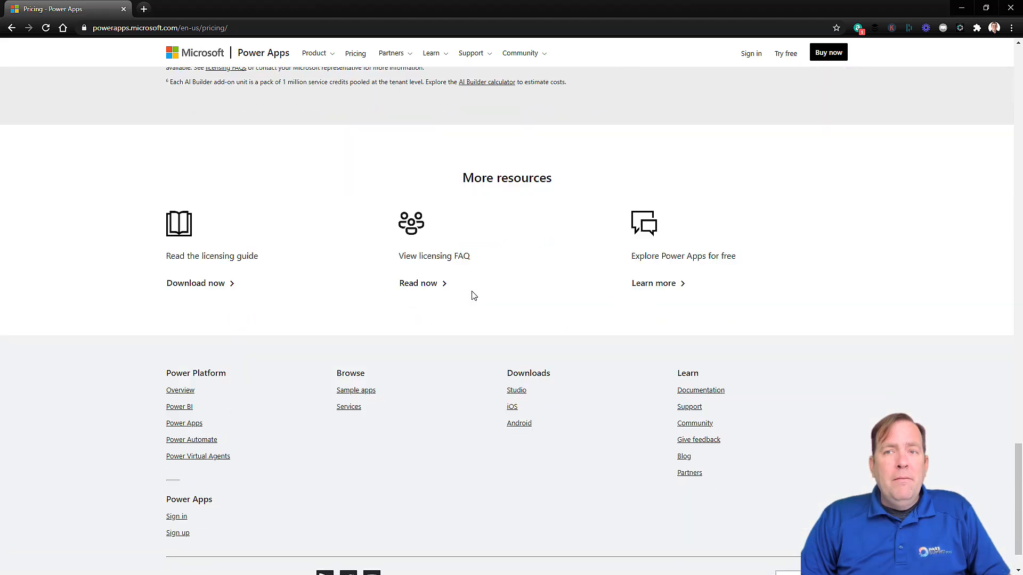
pyautogui.scroll(-3)
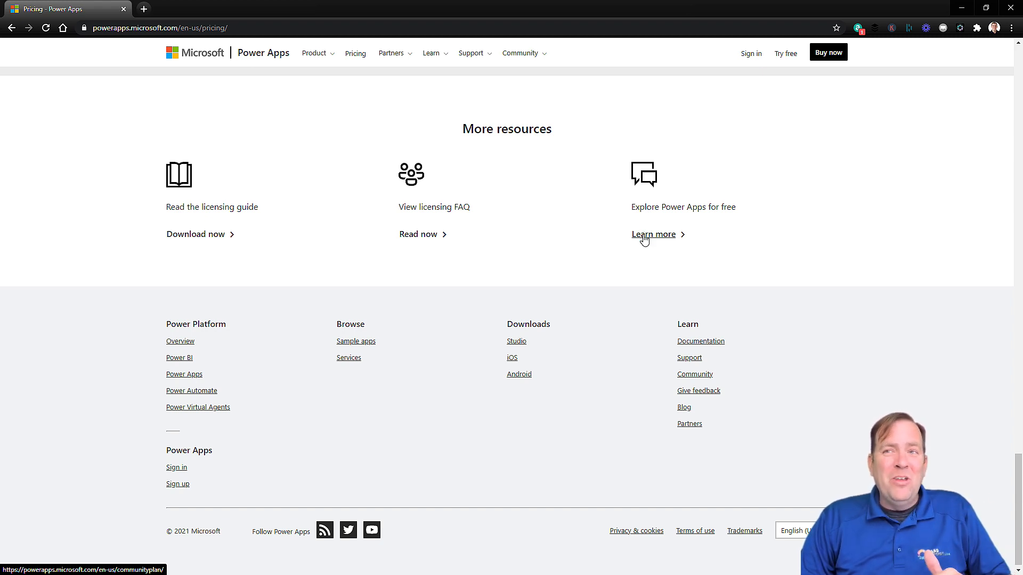
pyautogui.moveTo(658, 242)
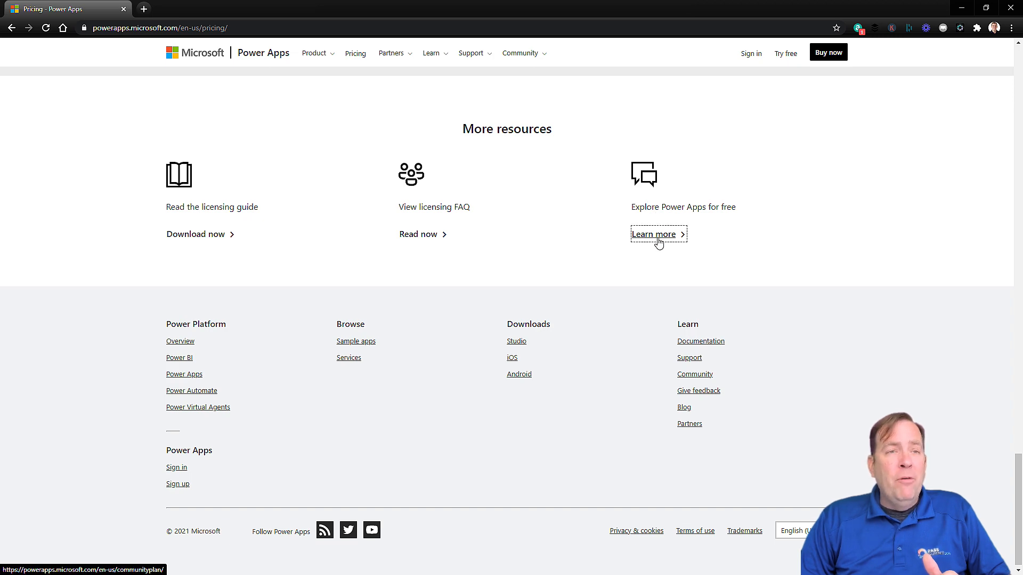
# Step: Open the Community Plan page via Learn more under 'Explore Power Apps for free'
pyautogui.click(653, 234)
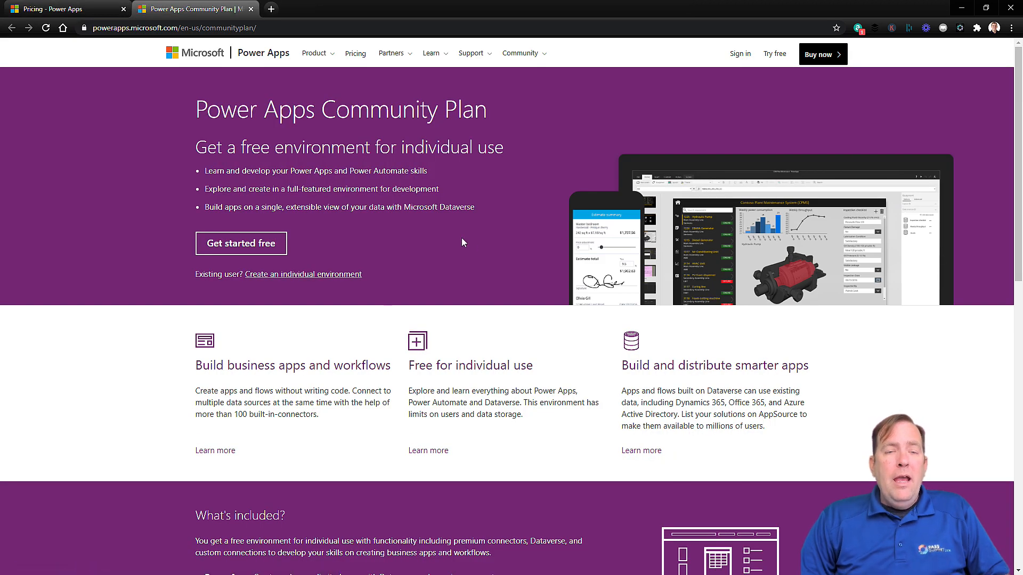
pyautogui.moveTo(328, 259)
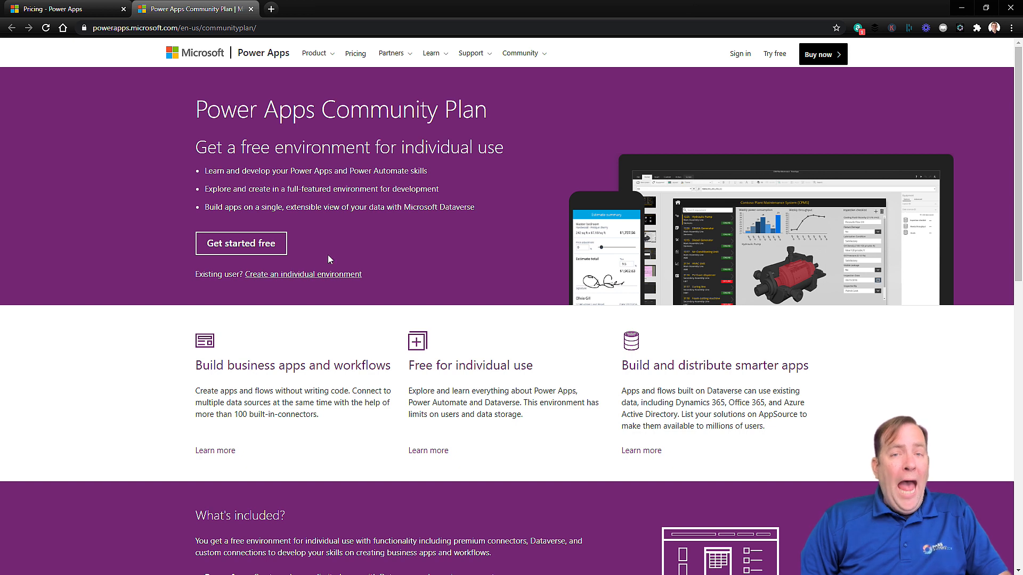
pyautogui.moveTo(374, 282)
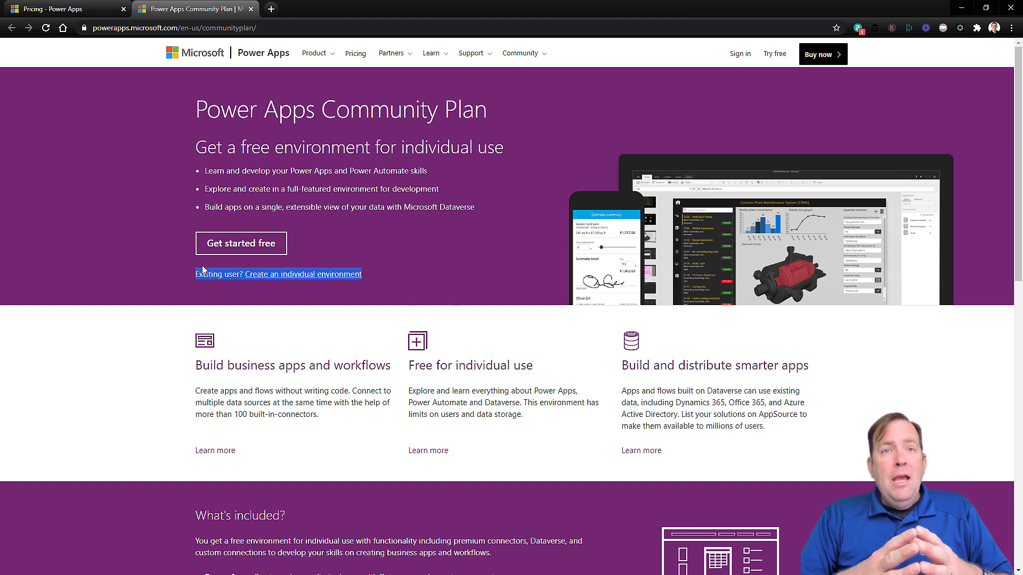
pyautogui.moveTo(240, 243)
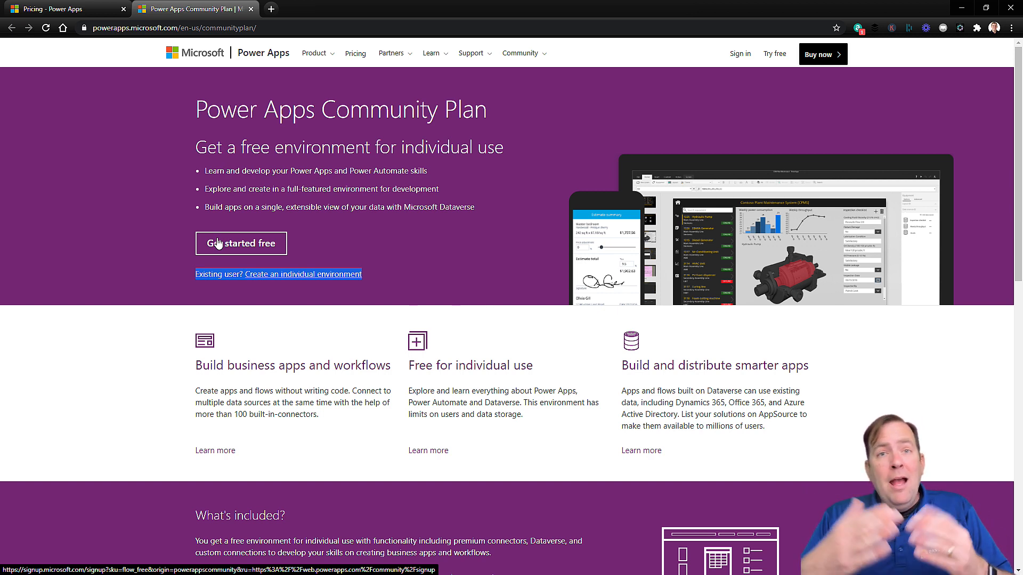
pyautogui.moveTo(415, 237)
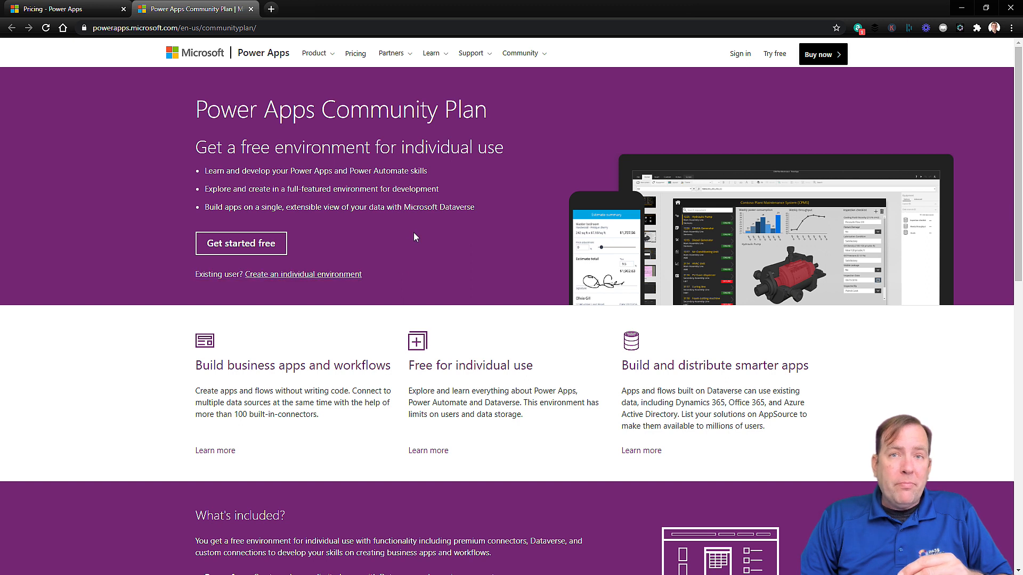
pyautogui.moveTo(271, 282)
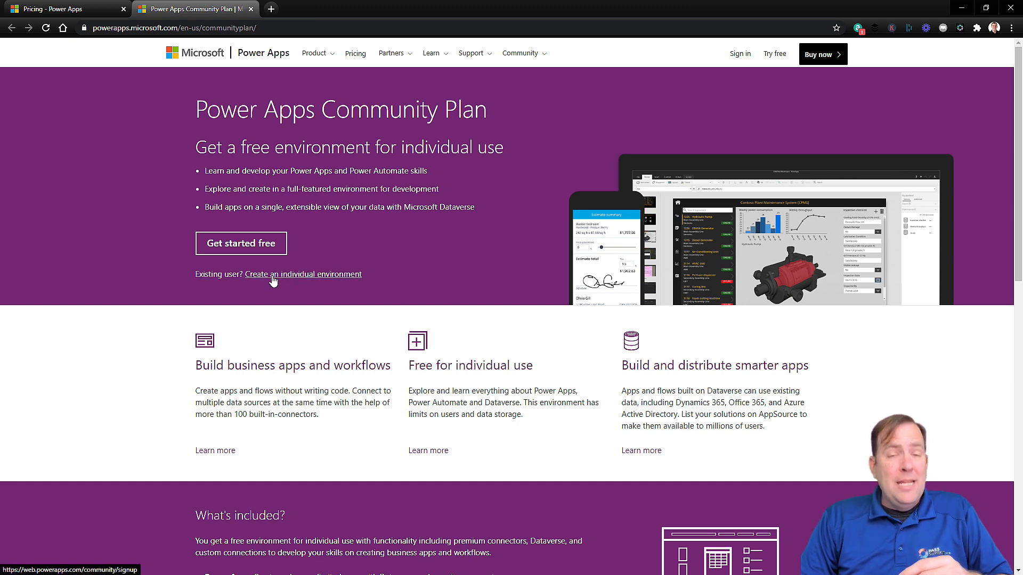
# Step: Start the 'Create an individual environment' sign-up from the Community Plan page
pyautogui.click(302, 274)
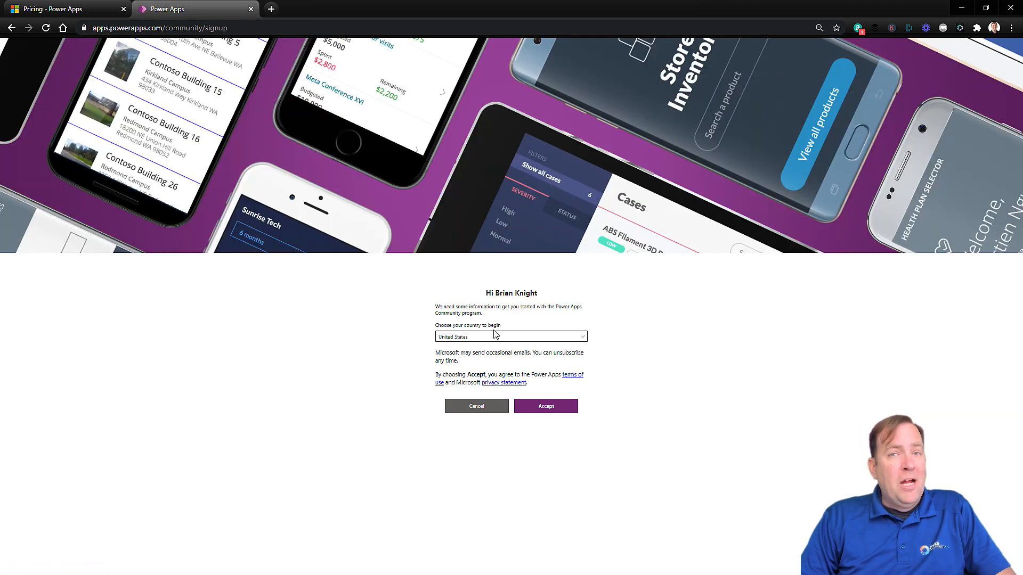
pyautogui.moveTo(546, 406)
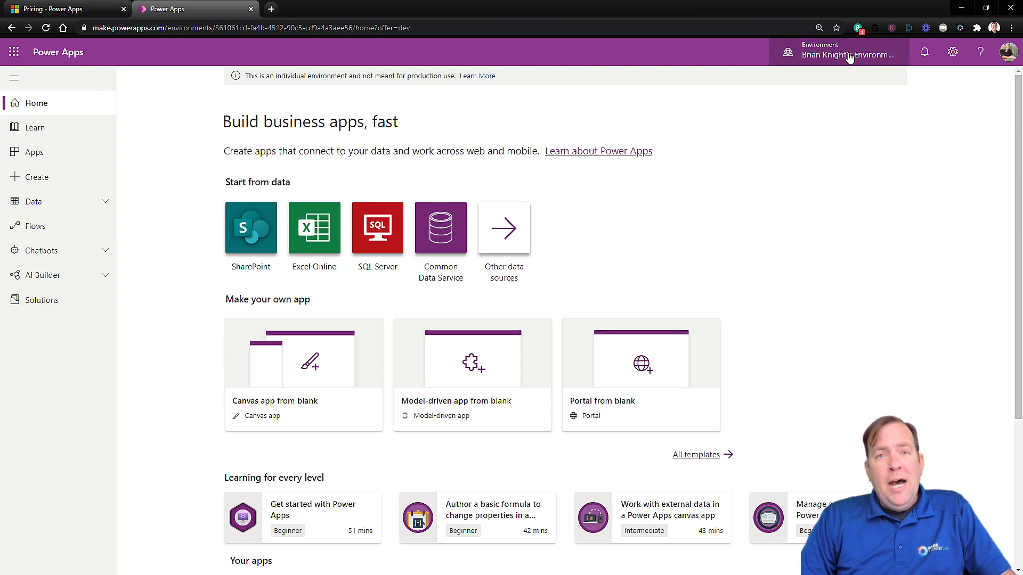
# Step: View the environments list, then reload into Brian Knight's individual environment home page
pyautogui.click(844, 53)
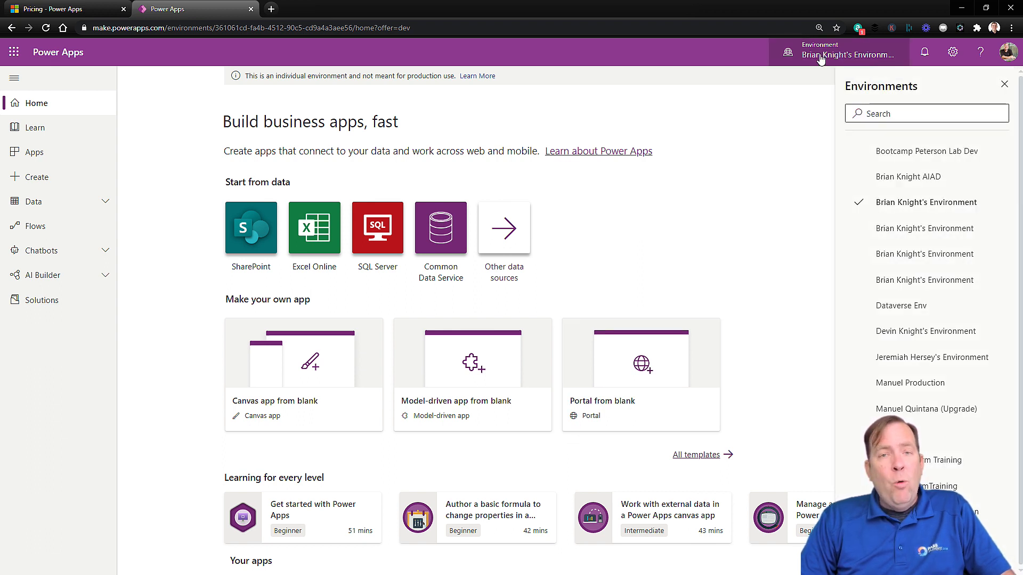
pyautogui.moveTo(806, 183)
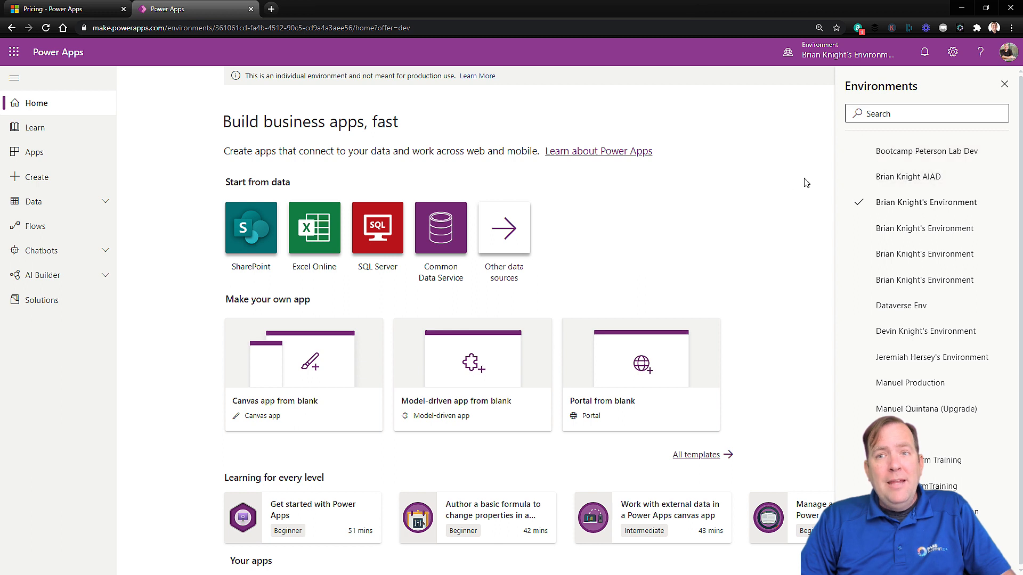
pyautogui.moveTo(731, 150)
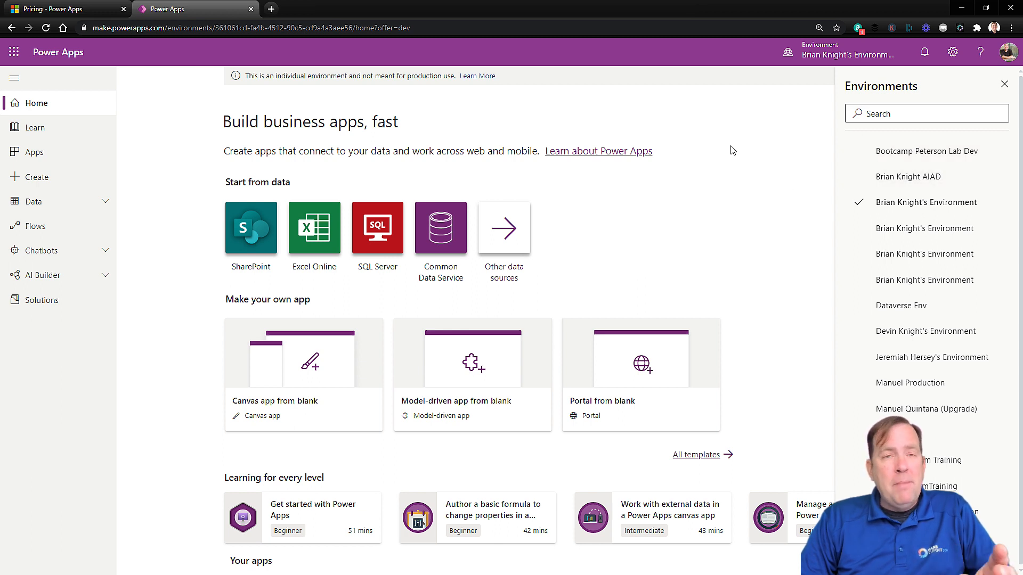
pyautogui.moveTo(566, 212)
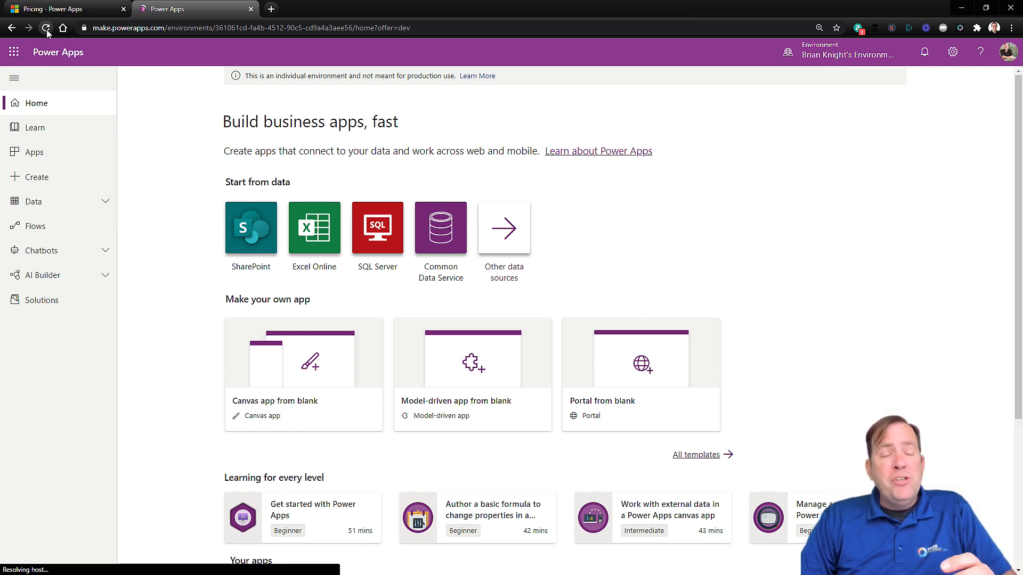
pyautogui.click(46, 28)
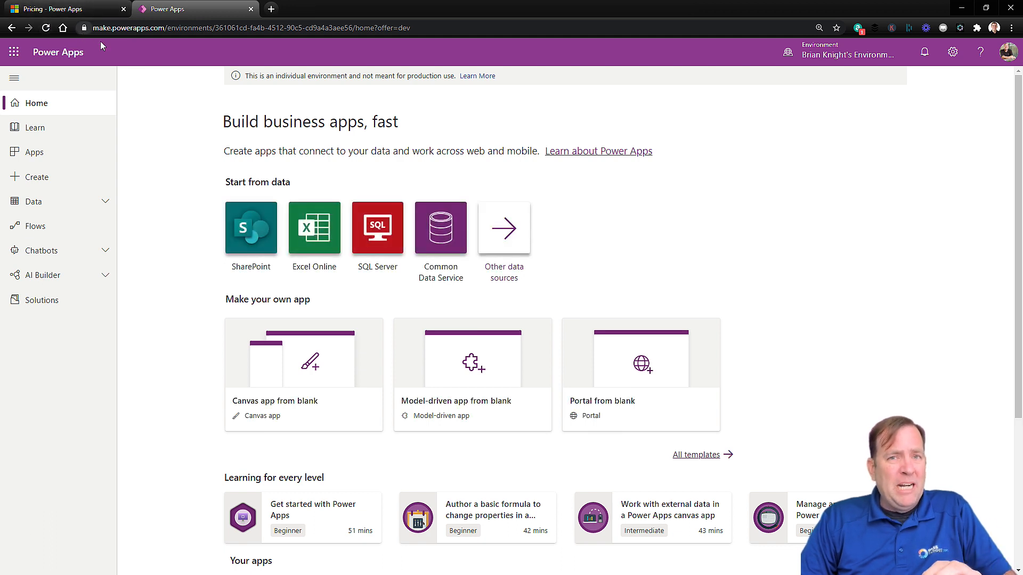
pyautogui.click(848, 53)
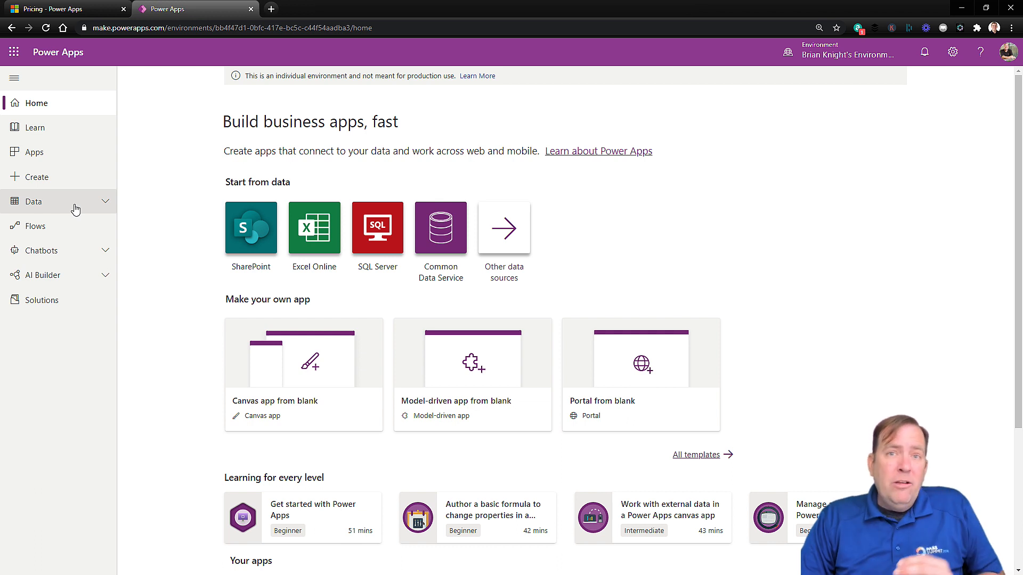
# Step: From Solutions, create the Common Data Service database with USD currency, English and sample apps
pyautogui.click(33, 201)
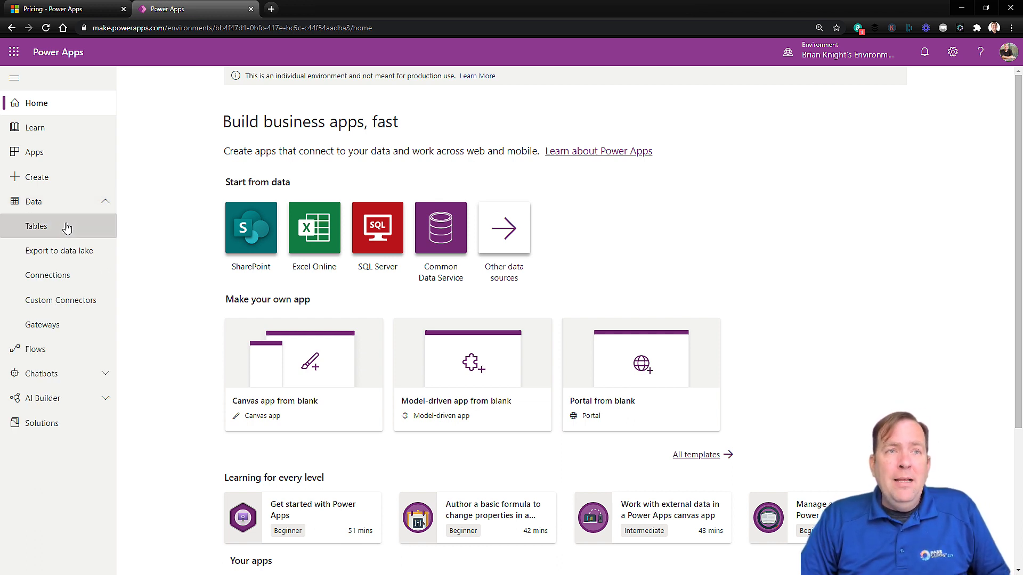
pyautogui.click(43, 423)
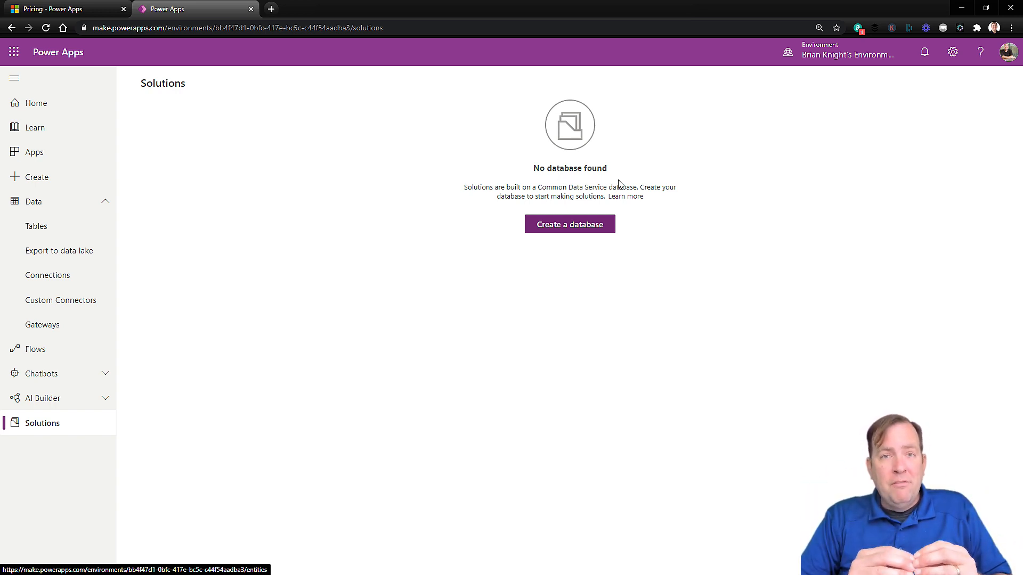
pyautogui.click(569, 224)
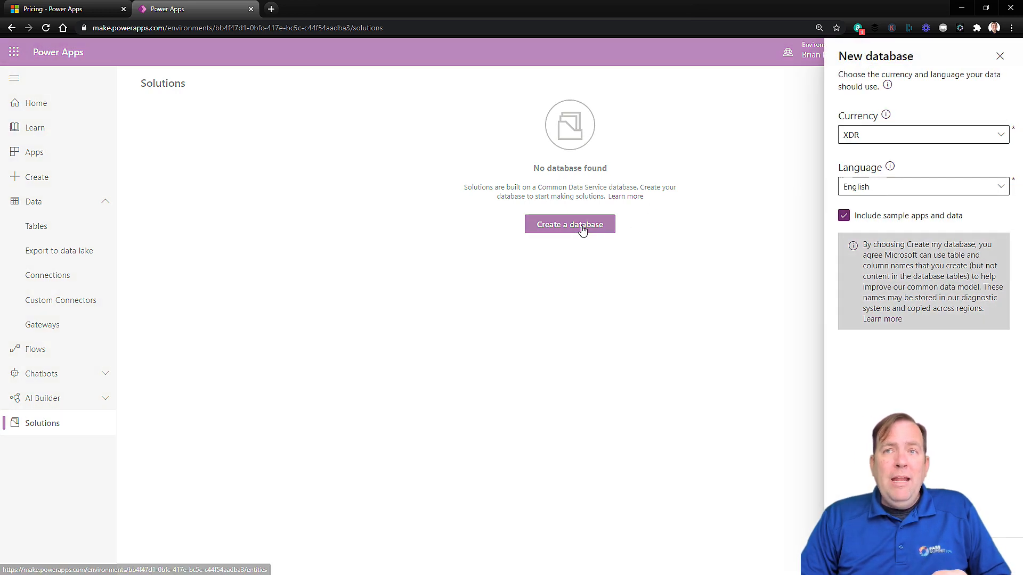
pyautogui.click(922, 134)
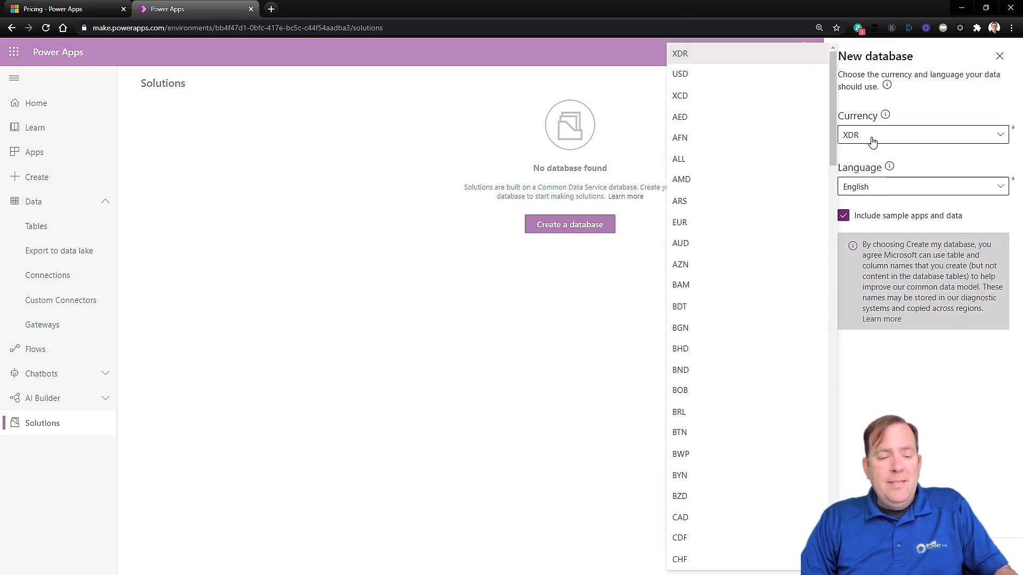
pyautogui.moveTo(747, 74)
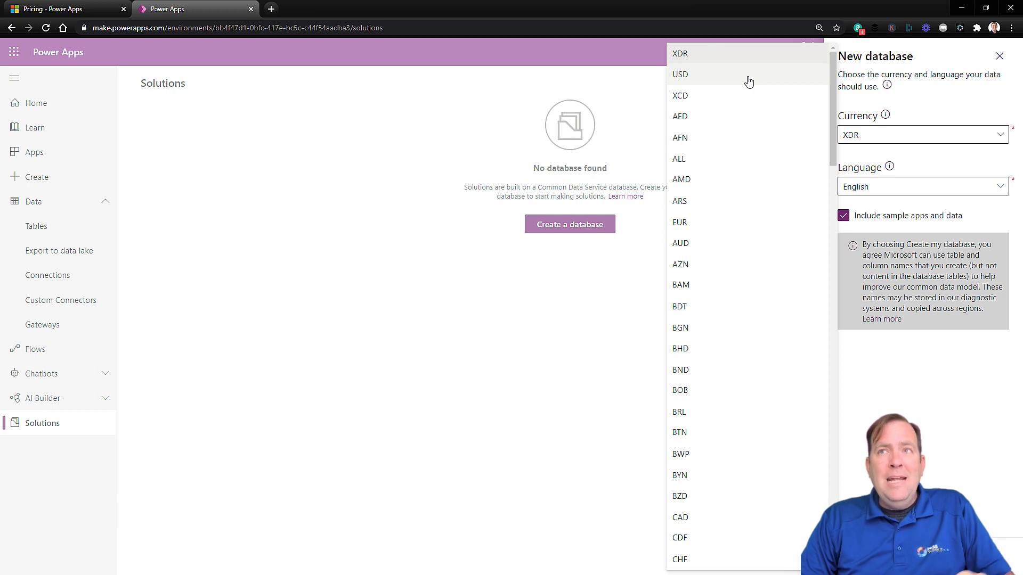
pyautogui.click(680, 74)
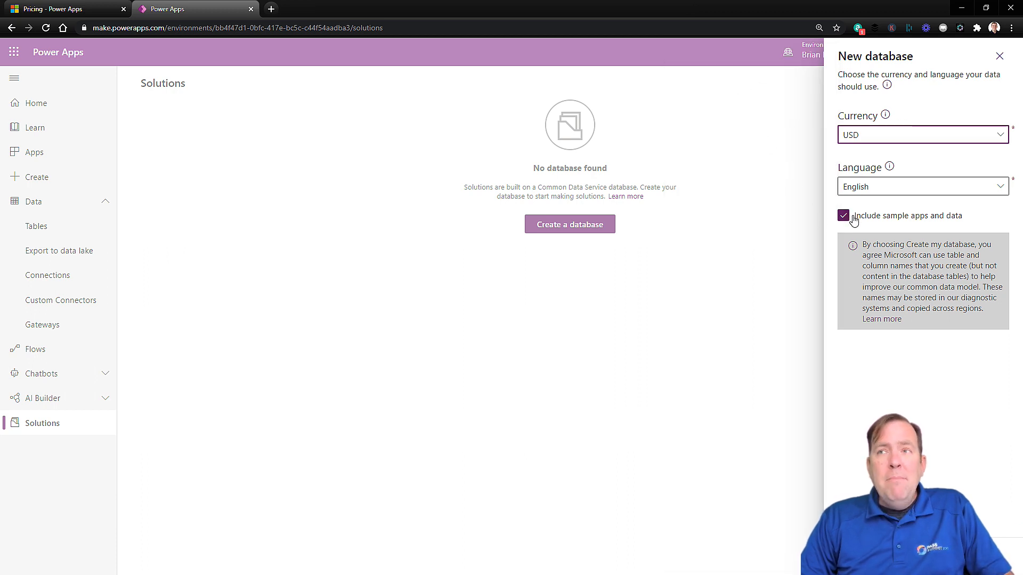
pyautogui.moveTo(855, 221)
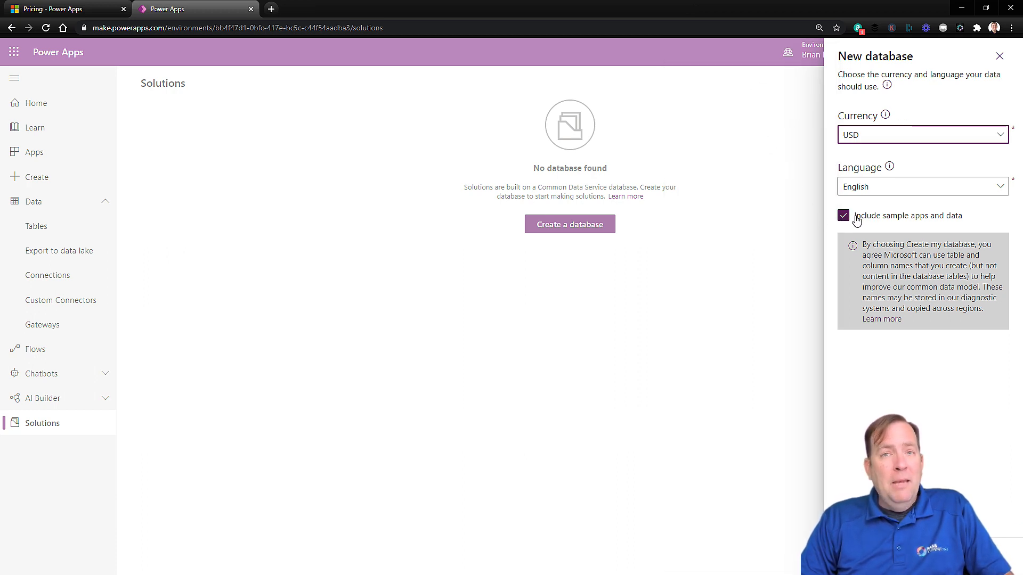
pyautogui.moveTo(858, 227)
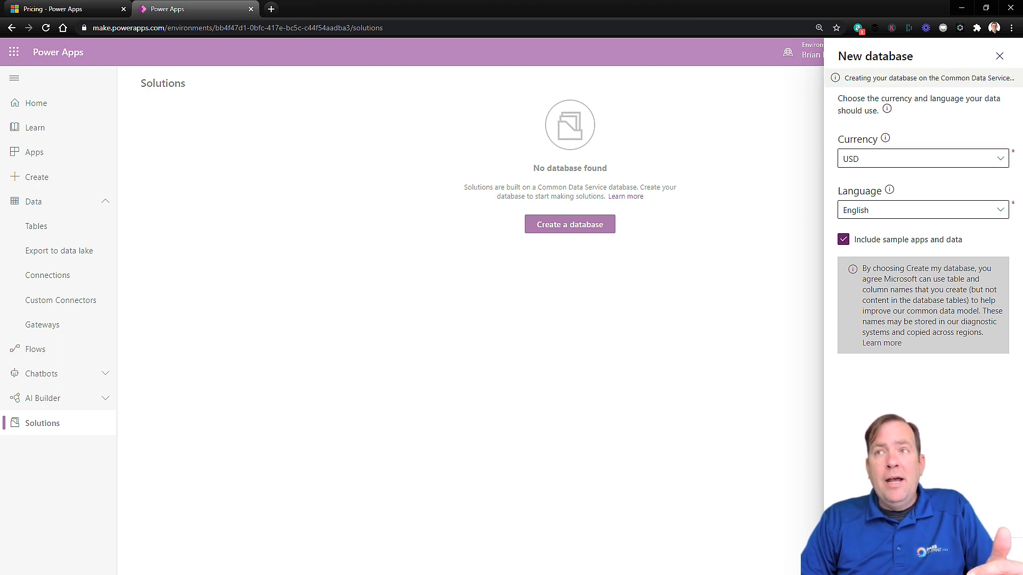
pyautogui.moveTo(880, 227)
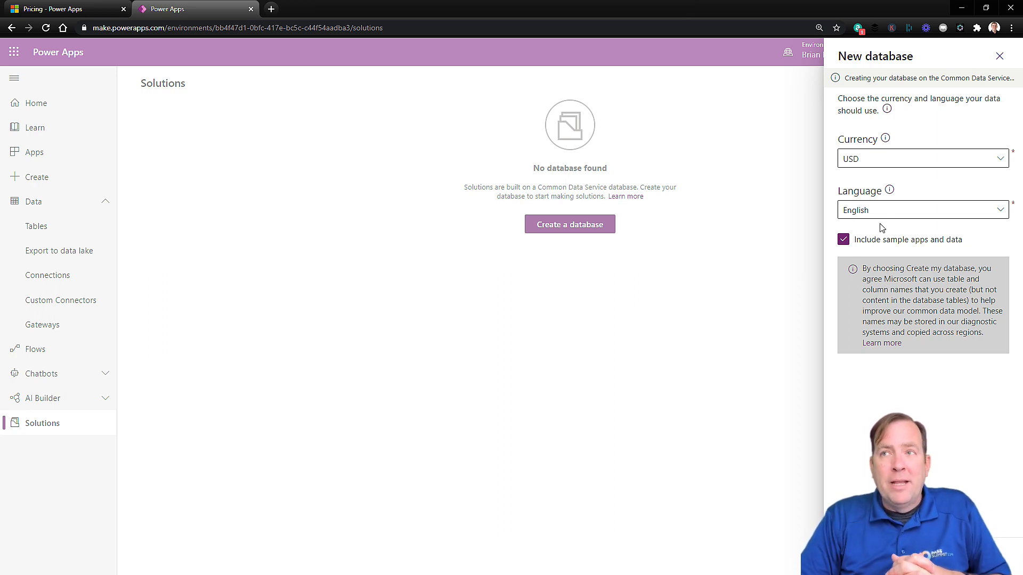
pyautogui.click(999, 56)
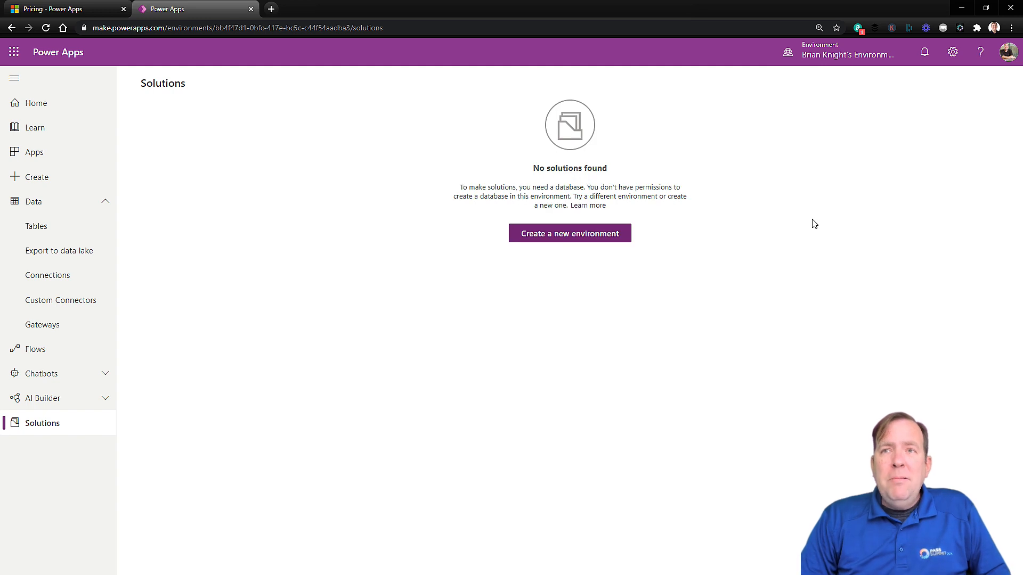
pyautogui.moveTo(794, 267)
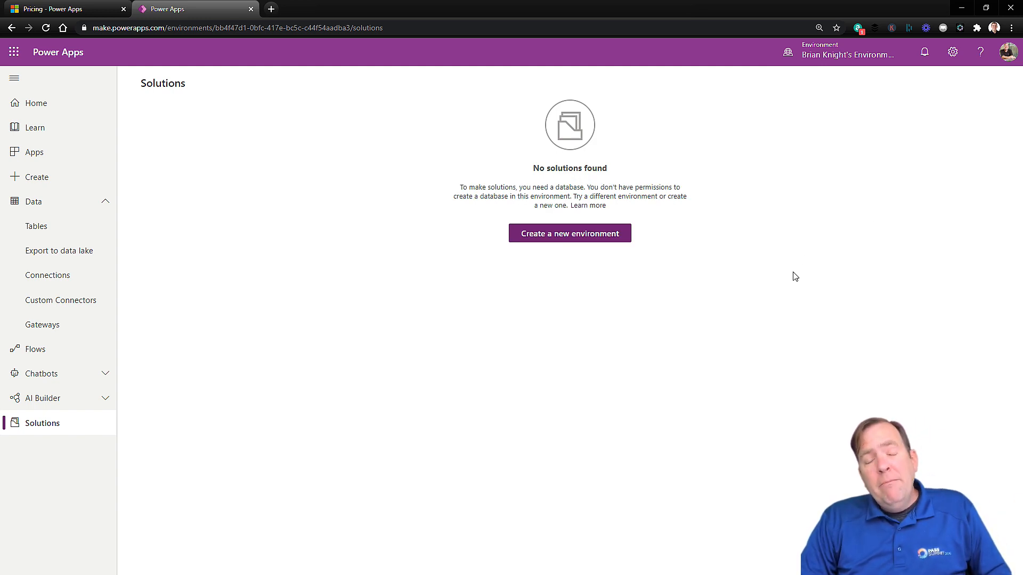
pyautogui.click(569, 233)
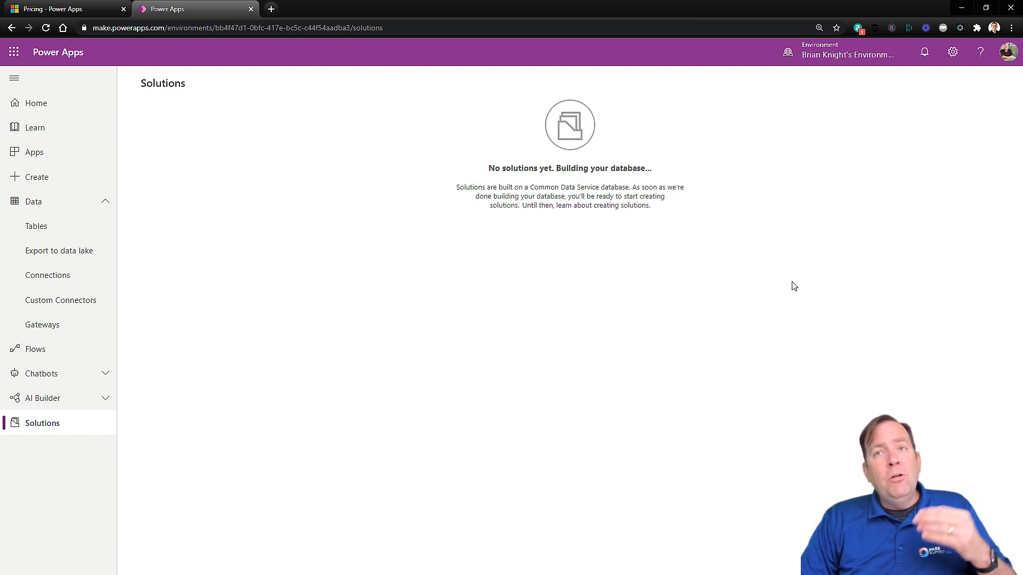
pyautogui.moveTo(496, 194)
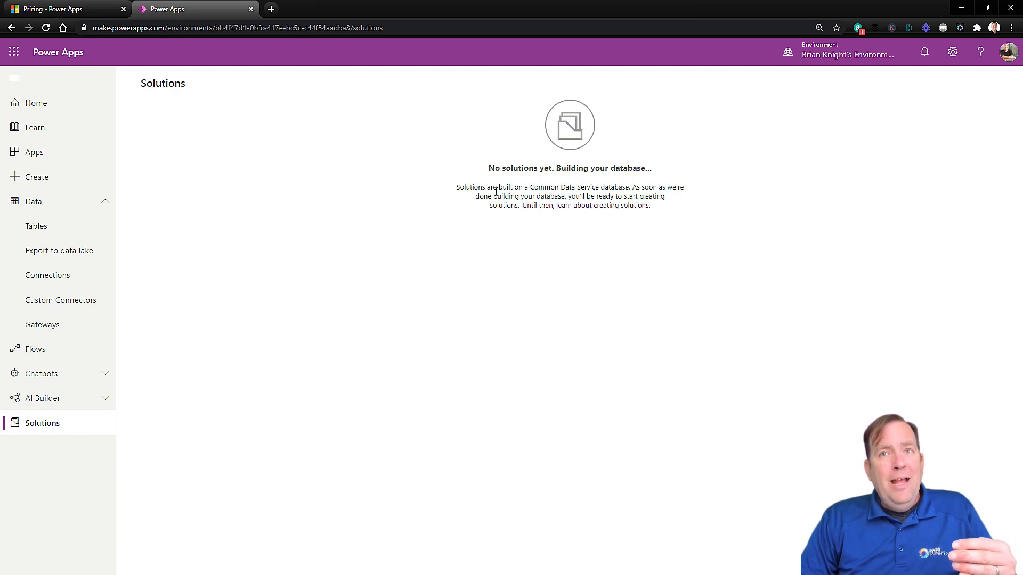
pyautogui.moveTo(666, 309)
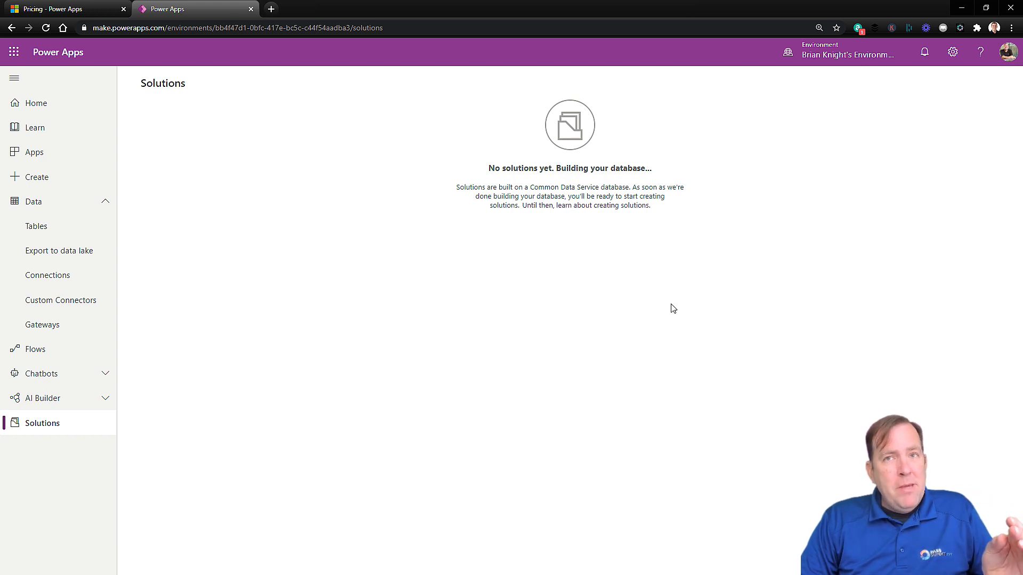
pyautogui.moveTo(37, 226)
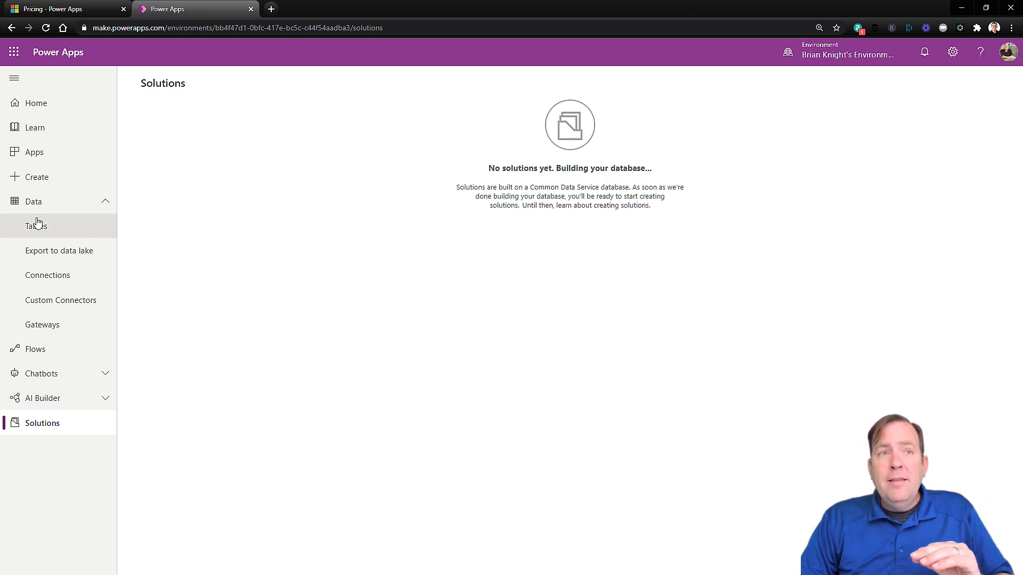
pyautogui.moveTo(35, 226)
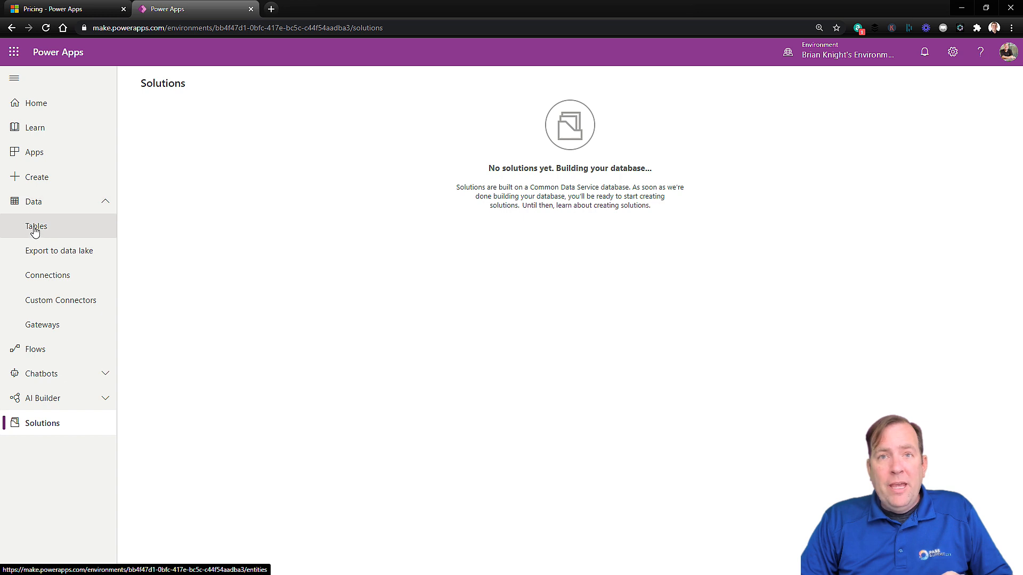
pyautogui.moveTo(59, 251)
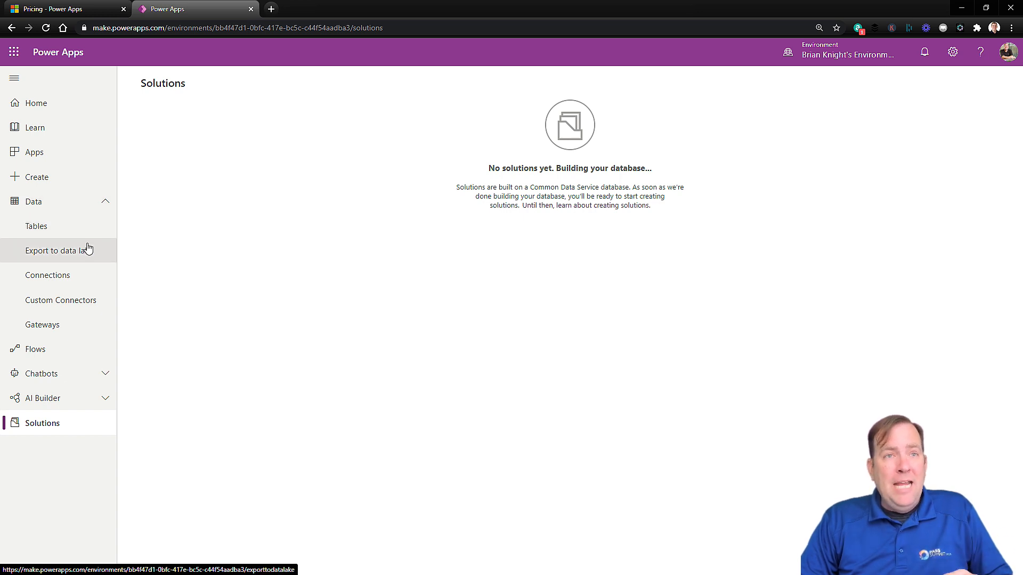
pyautogui.moveTo(37, 226)
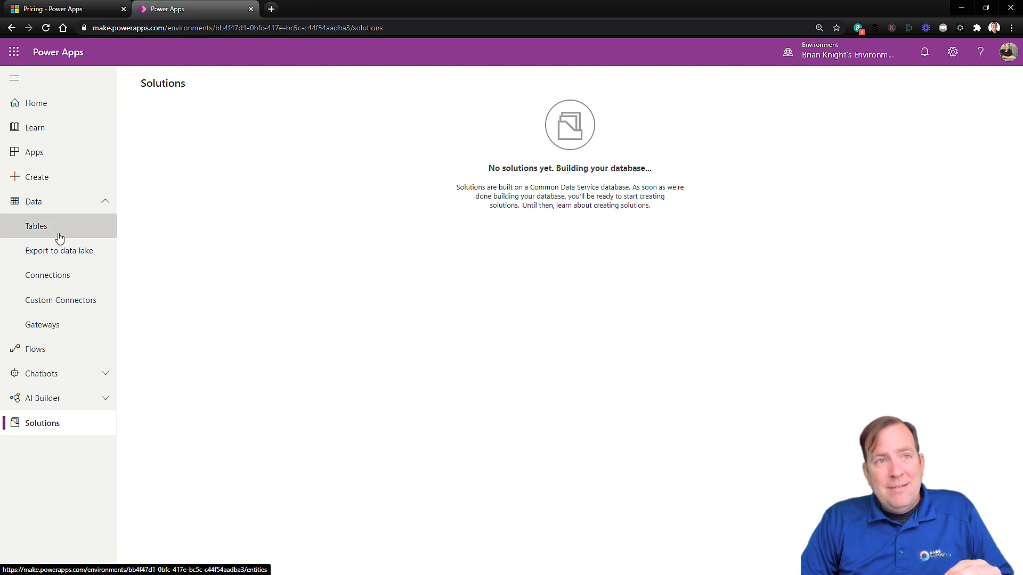
pyautogui.moveTo(52, 437)
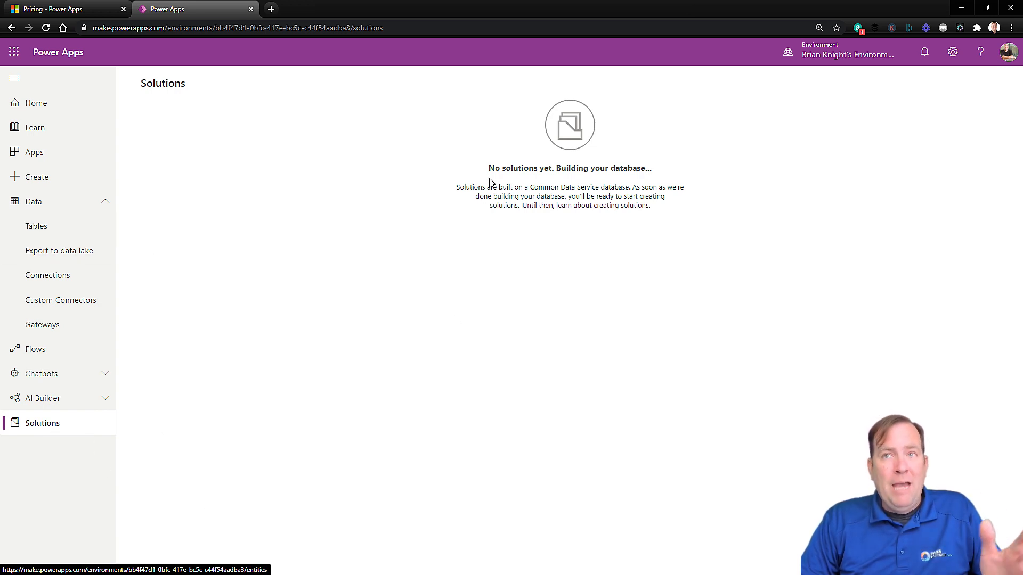
pyautogui.moveTo(503, 238)
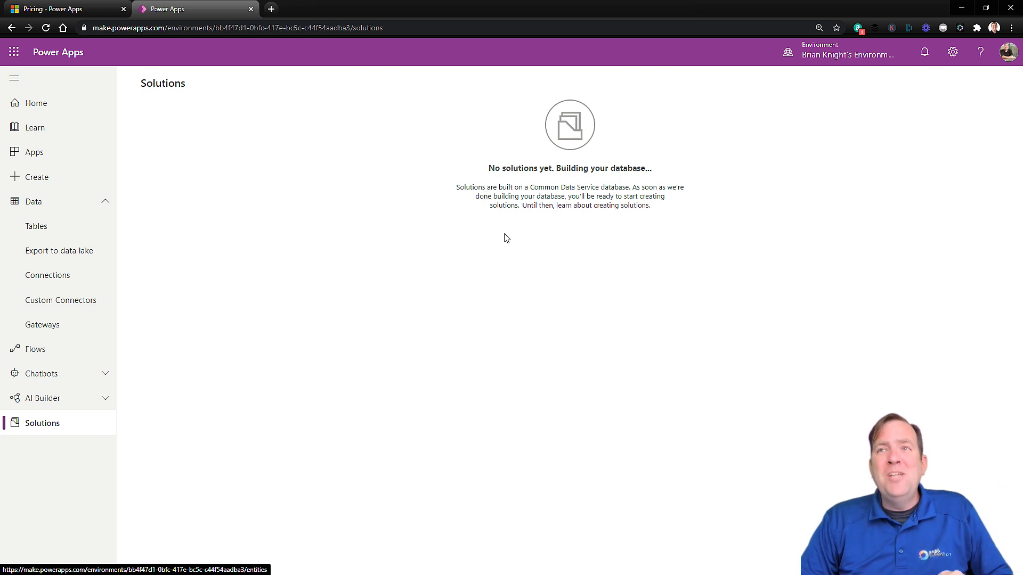
pyautogui.moveTo(776, 257)
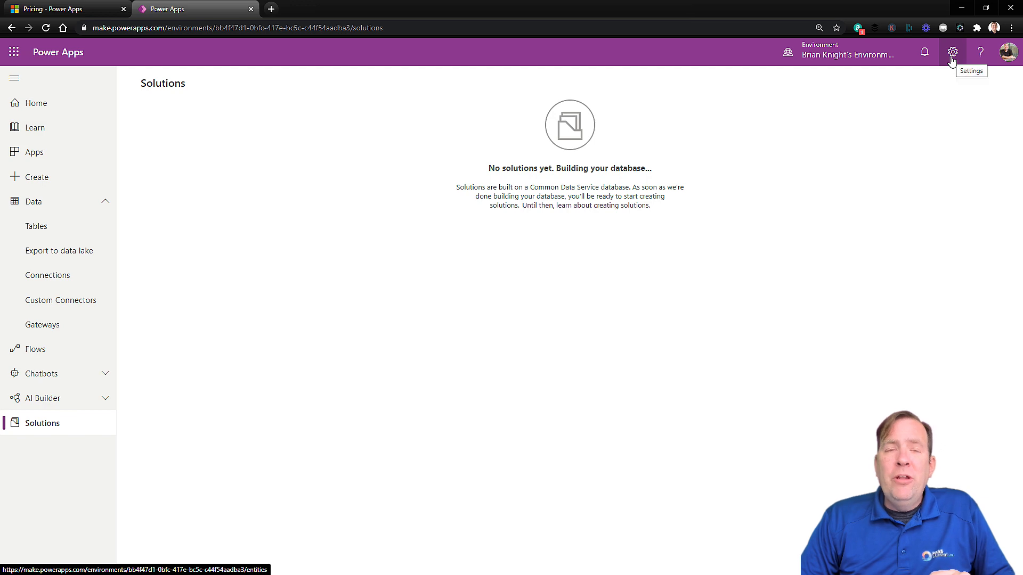
# Step: Check the Plan(s) panel from settings, confirming the Community plan, then close it
pyautogui.click(952, 52)
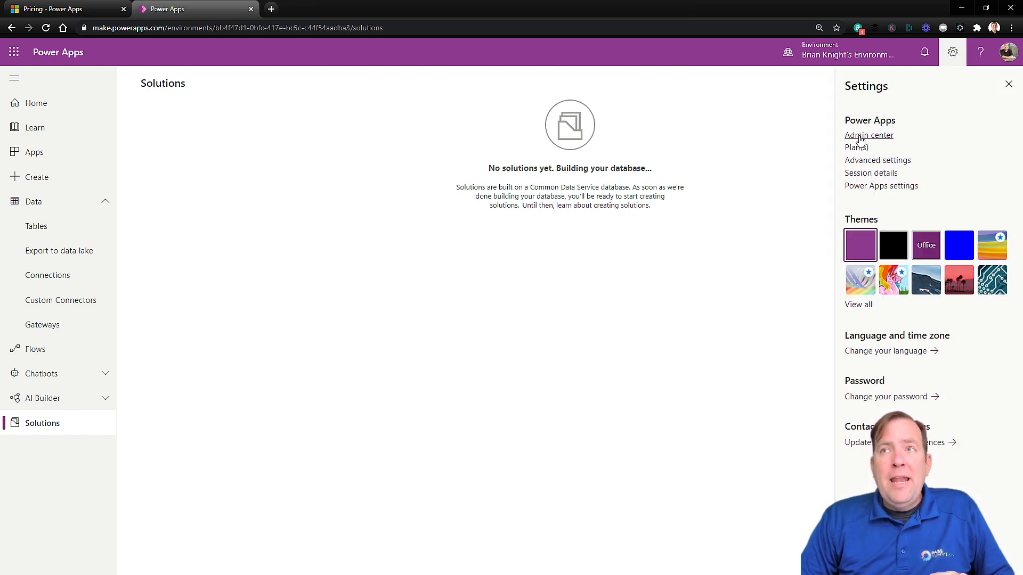
pyautogui.click(857, 147)
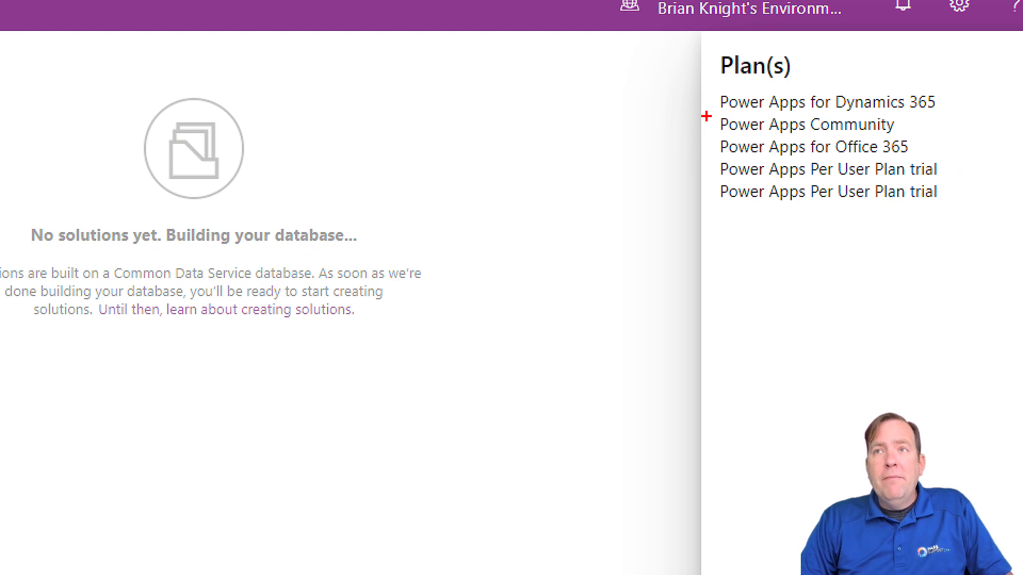
pyautogui.click(806, 124)
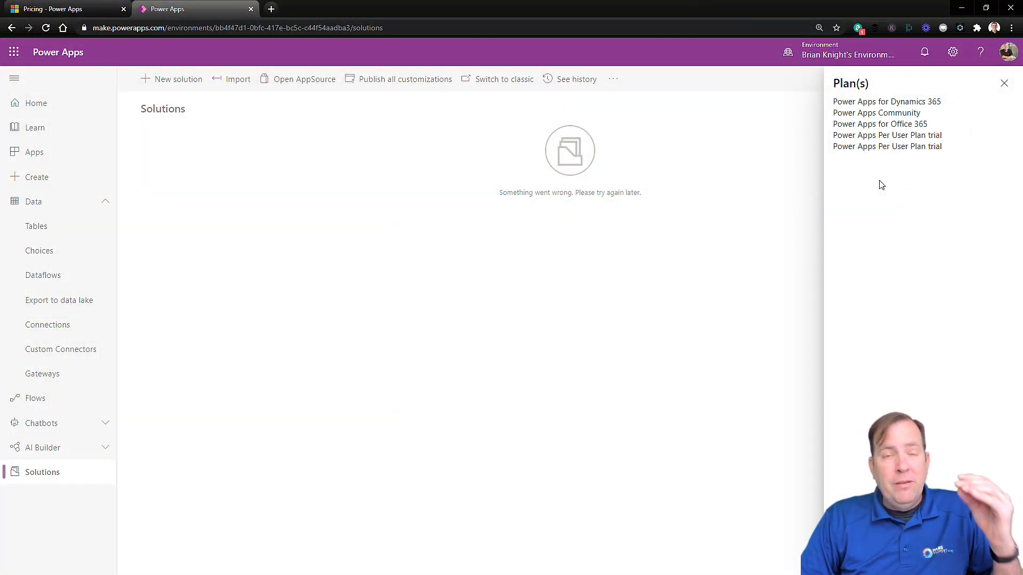
pyautogui.moveTo(648, 230)
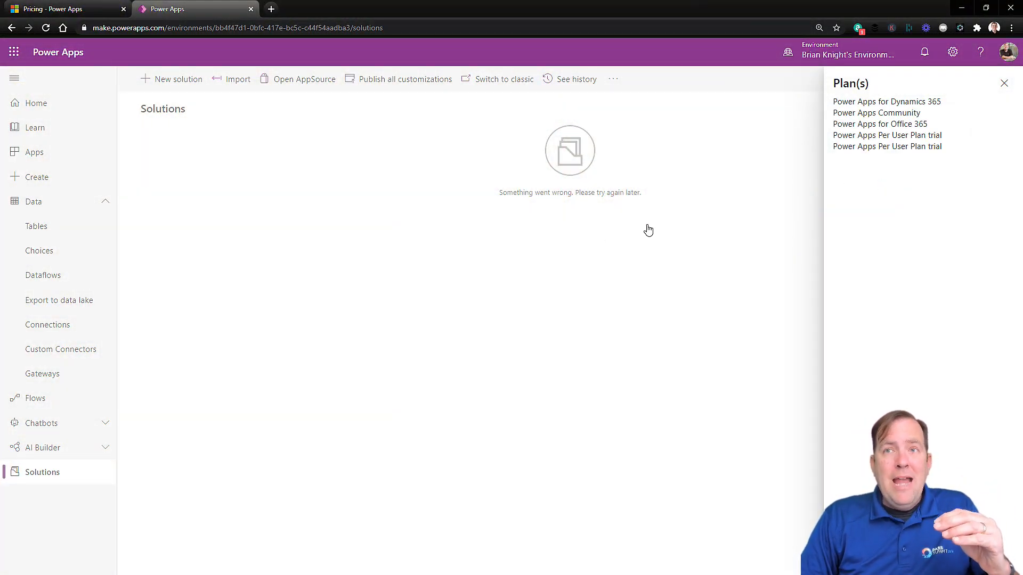
pyautogui.click(1003, 83)
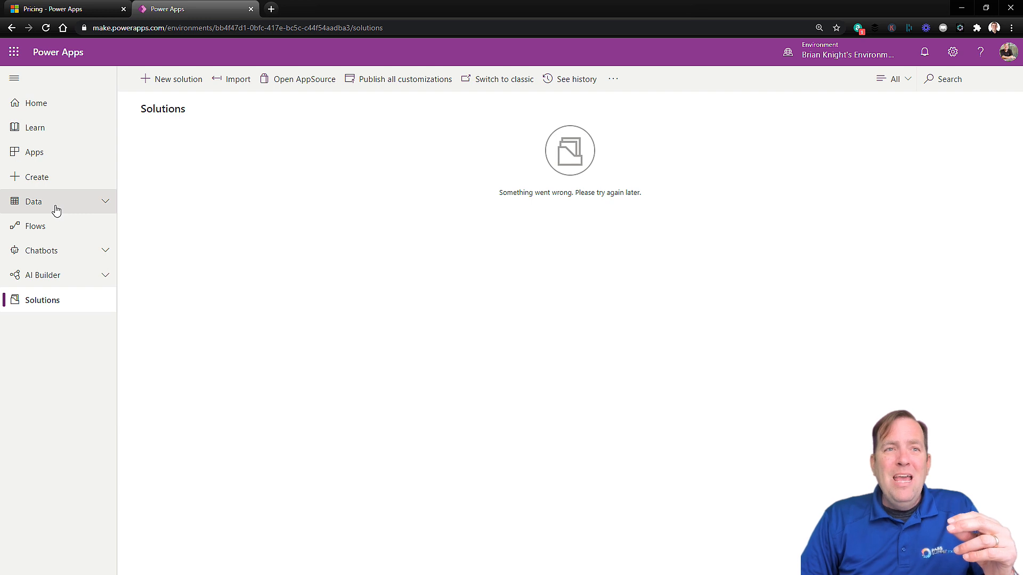
# Step: Browse the Dataverse tables, then list apps like Asset Checkout and Fundraiser
pyautogui.click(33, 201)
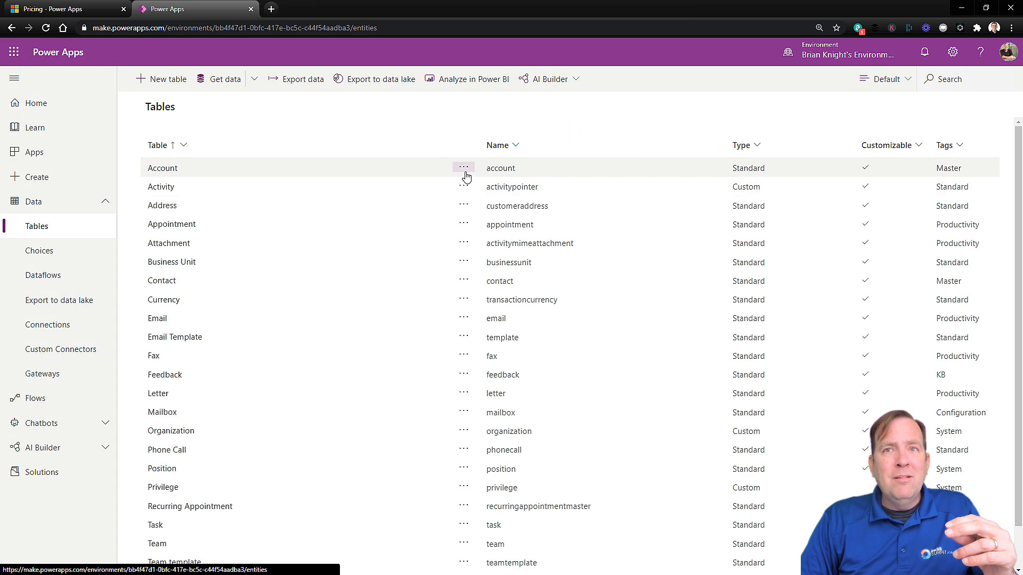
pyautogui.moveTo(355, 450)
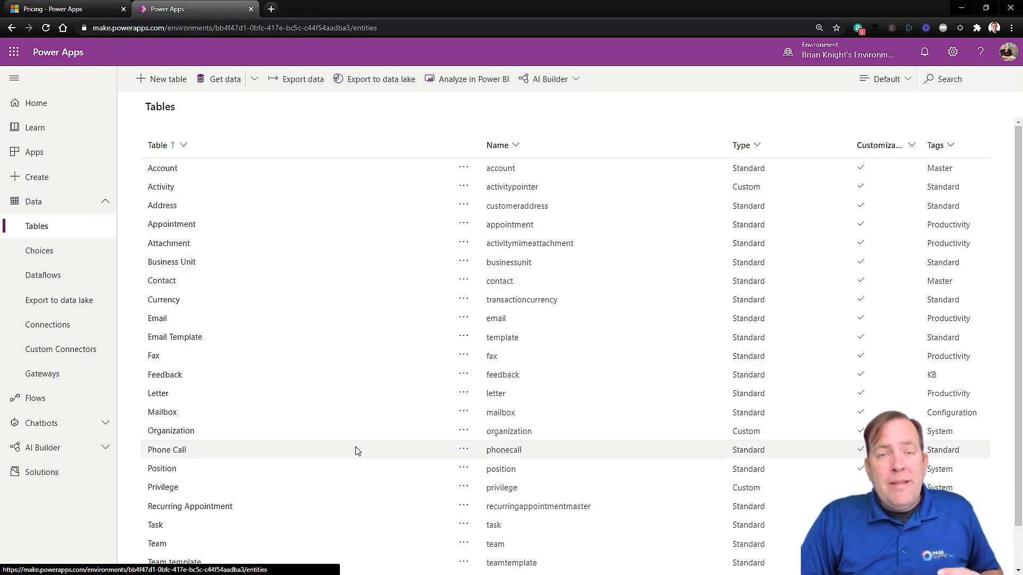
pyautogui.moveTo(330, 224)
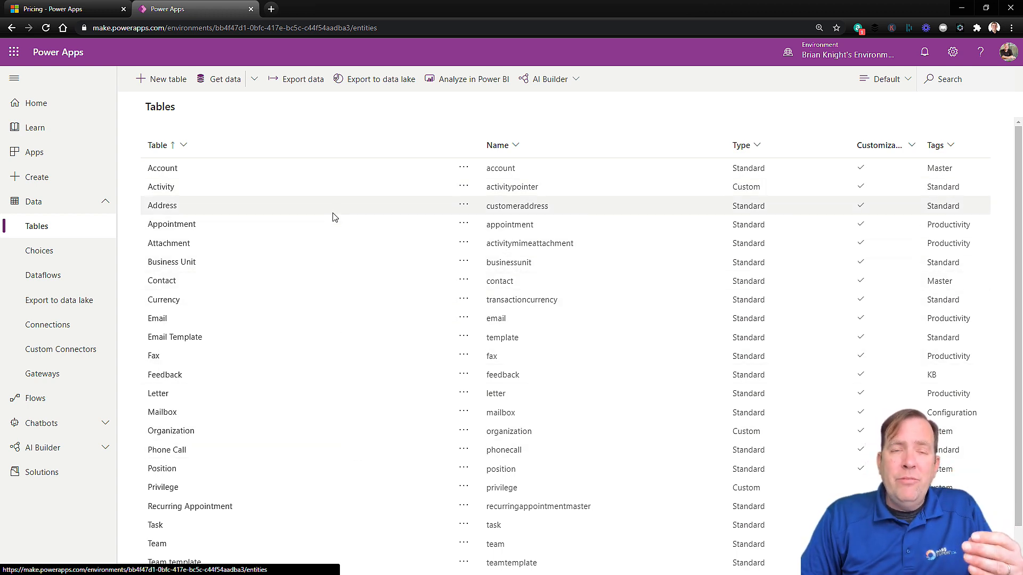
pyautogui.moveTo(338, 224)
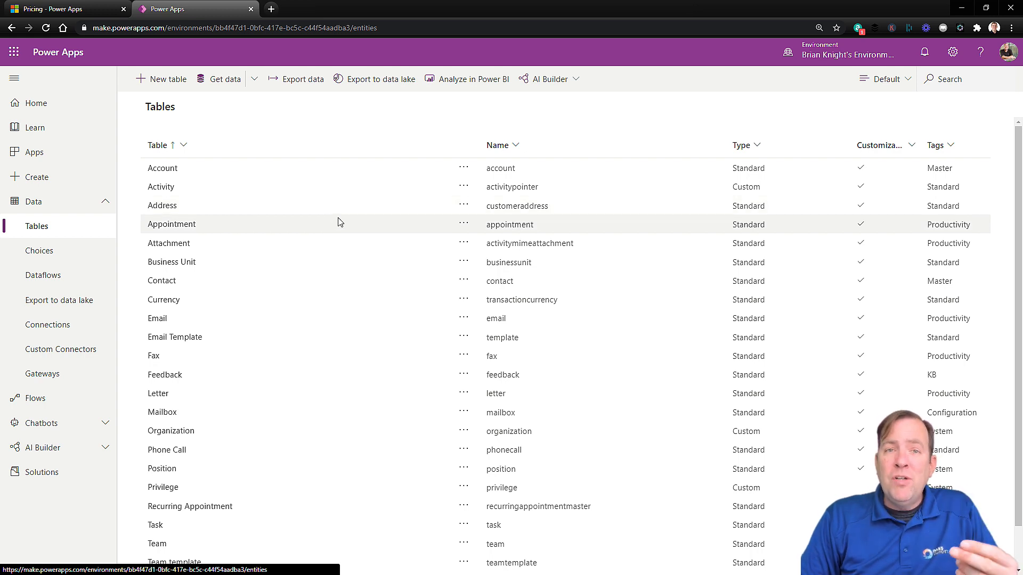
pyautogui.moveTo(358, 248)
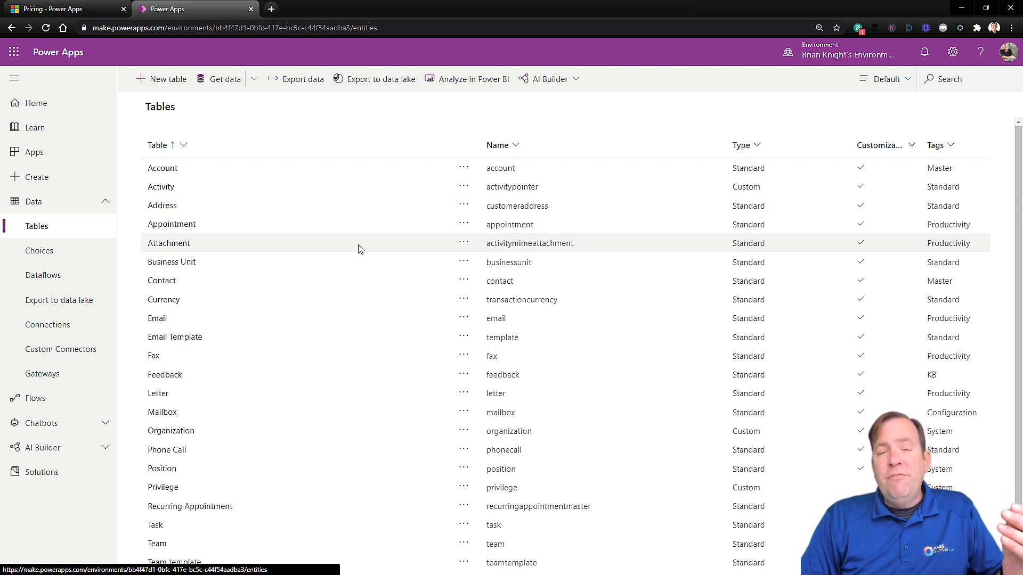
pyautogui.moveTo(398, 249)
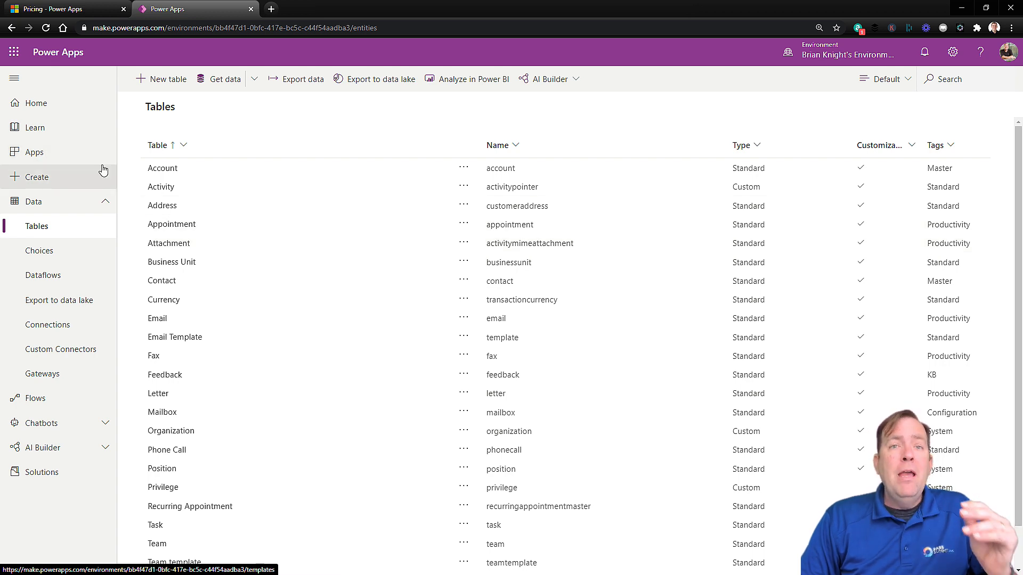
pyautogui.moveTo(255, 195)
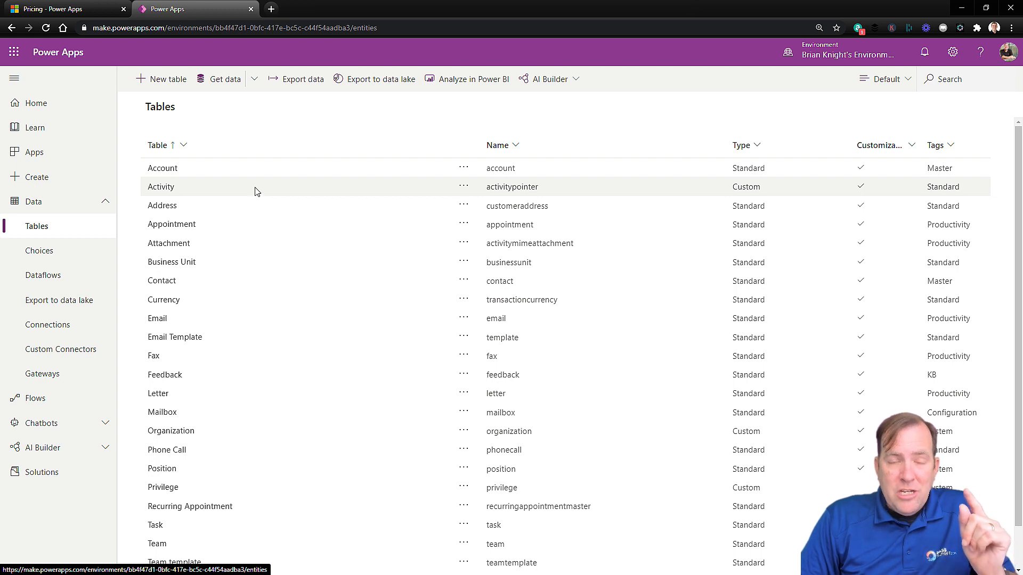
pyautogui.moveTo(34, 152)
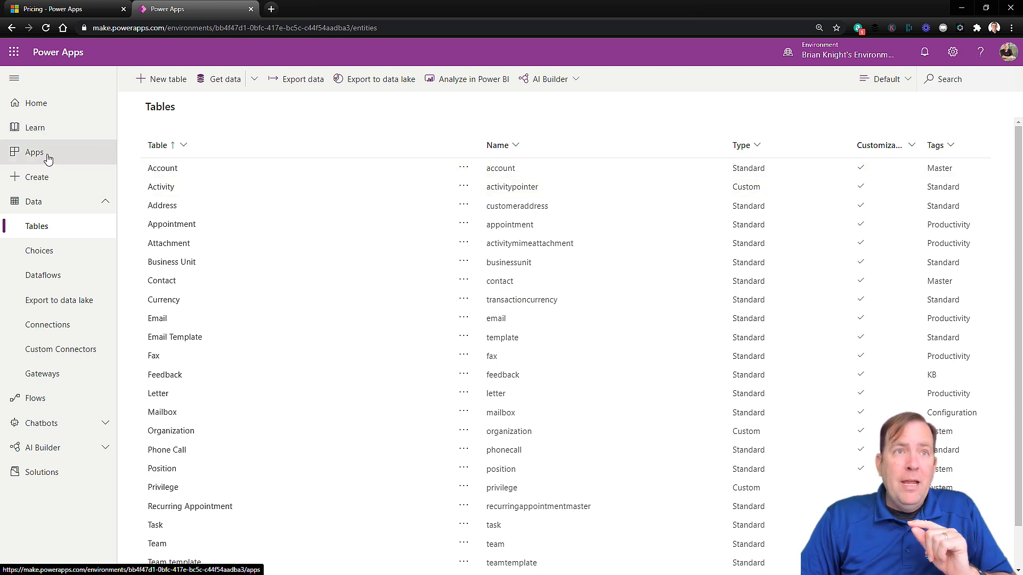
pyautogui.click(41, 471)
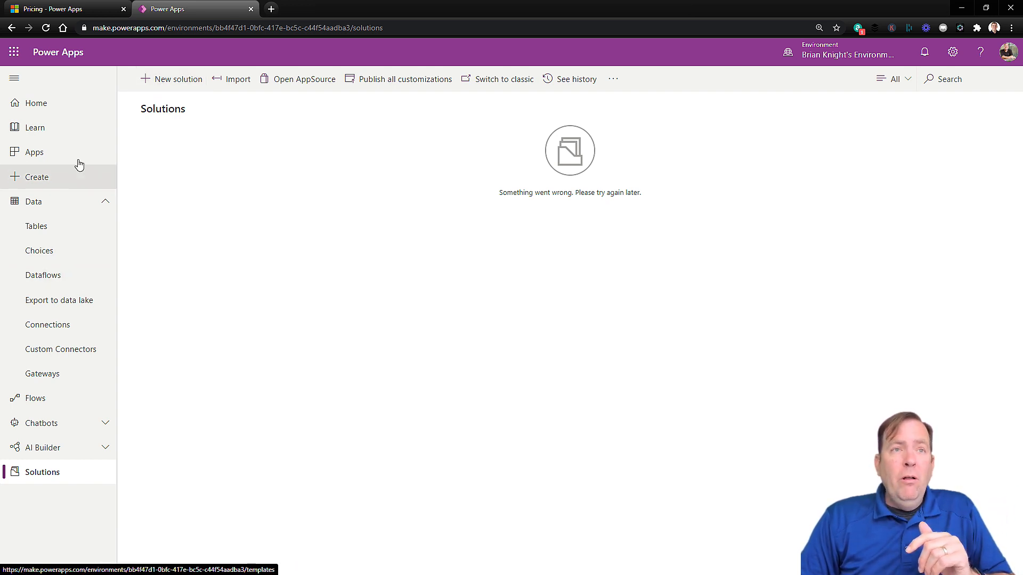
pyautogui.click(34, 151)
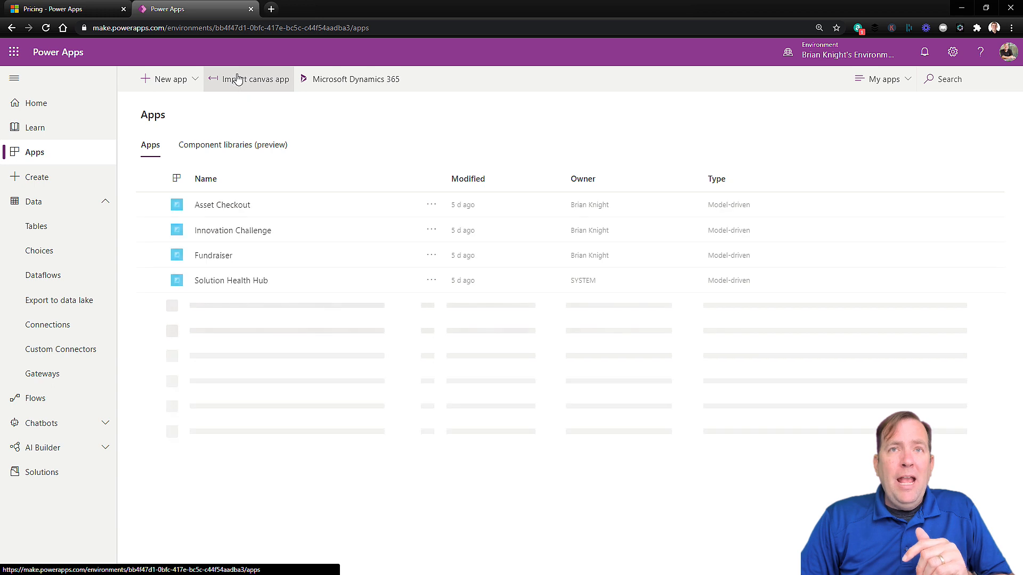
pyautogui.moveTo(223, 100)
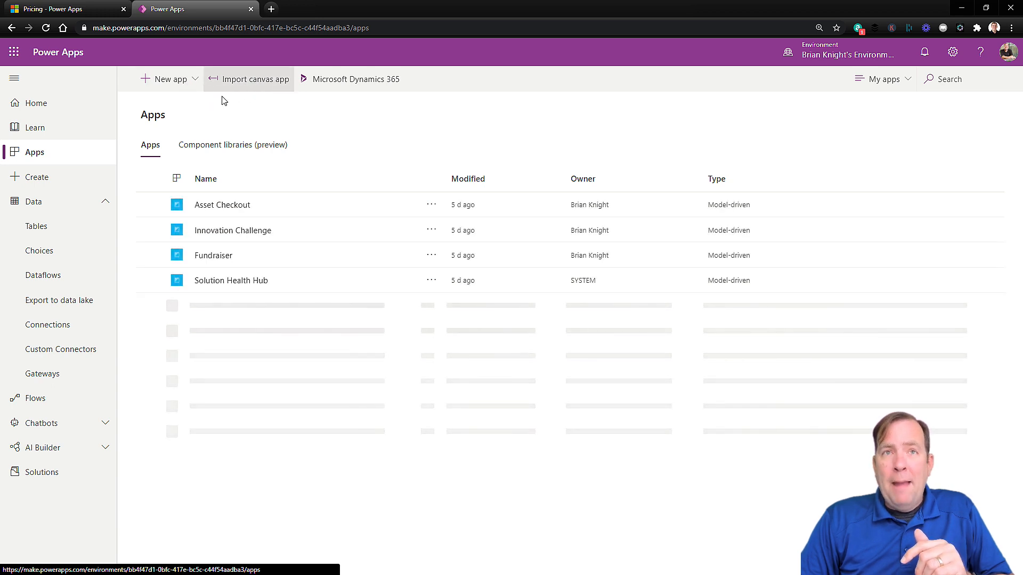
pyautogui.click(221, 204)
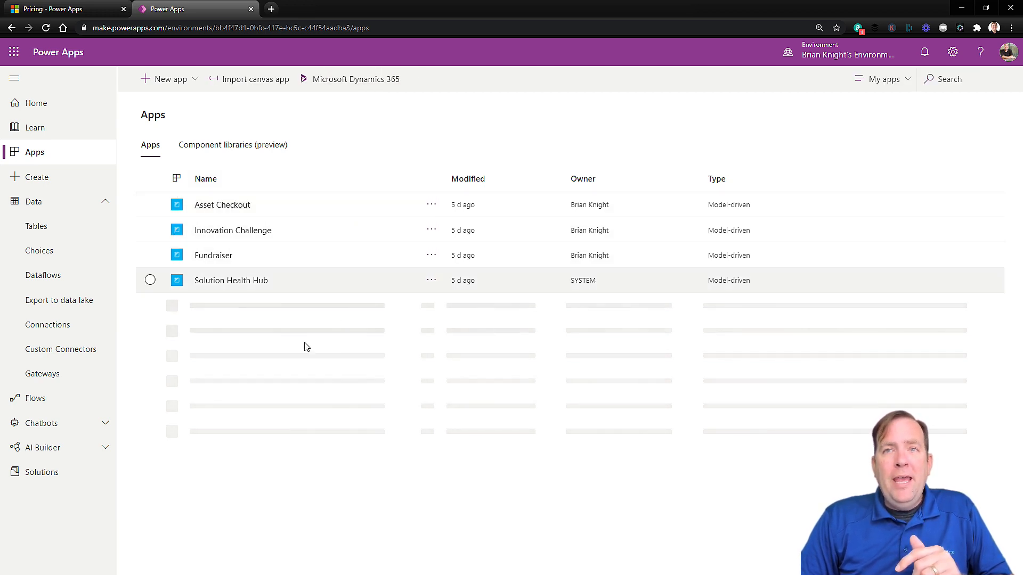
pyautogui.moveTo(289, 233)
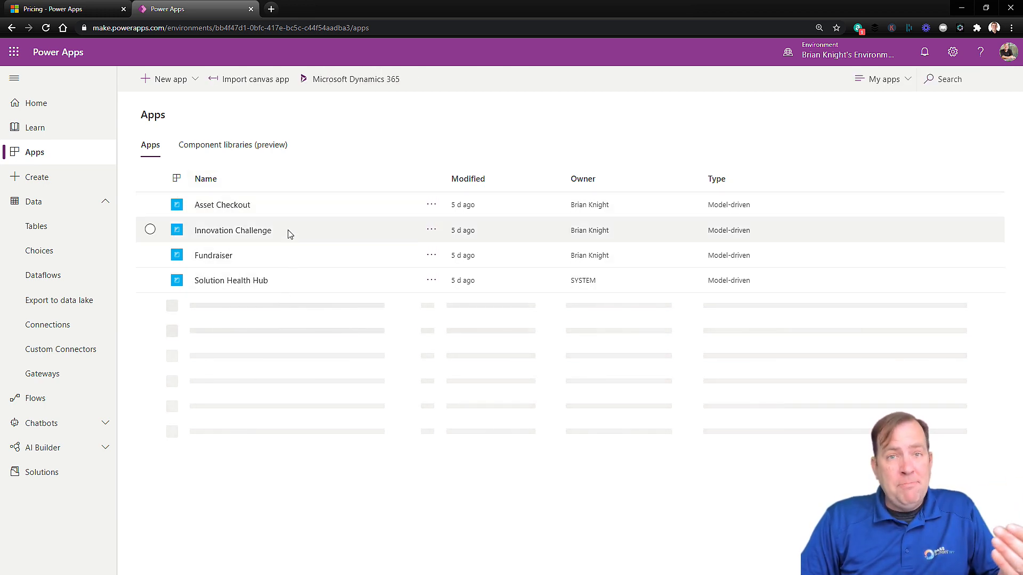
pyautogui.moveTo(280, 253)
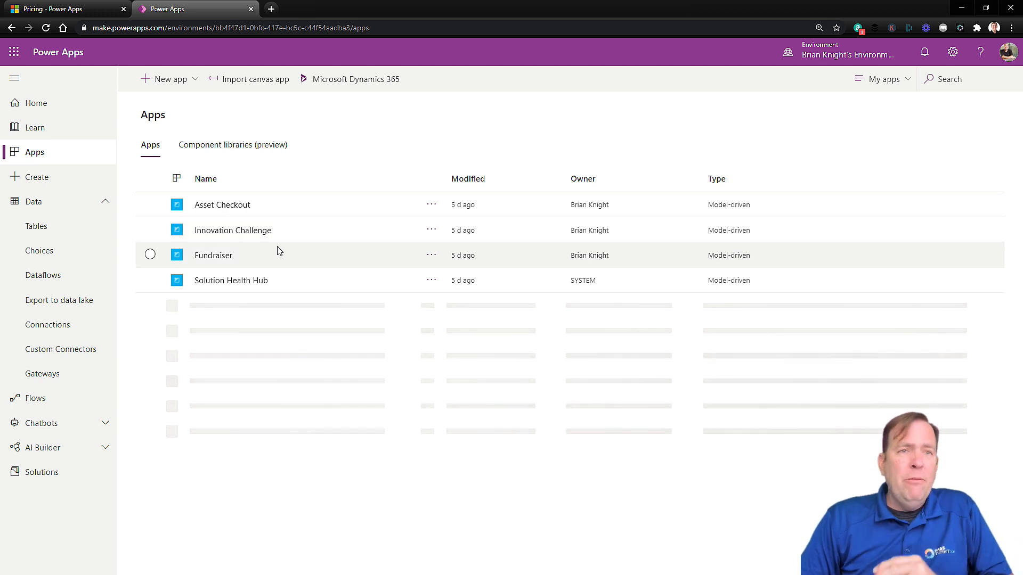
pyautogui.moveTo(44, 275)
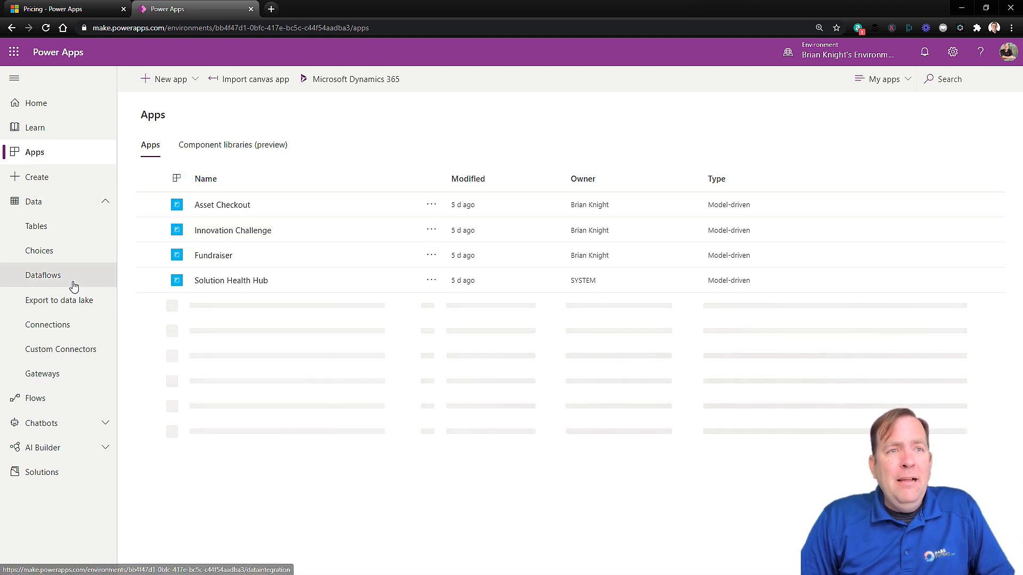
# Step: Open Data > Dataflows to see the Community plan unsupported-feature message
pyautogui.click(43, 275)
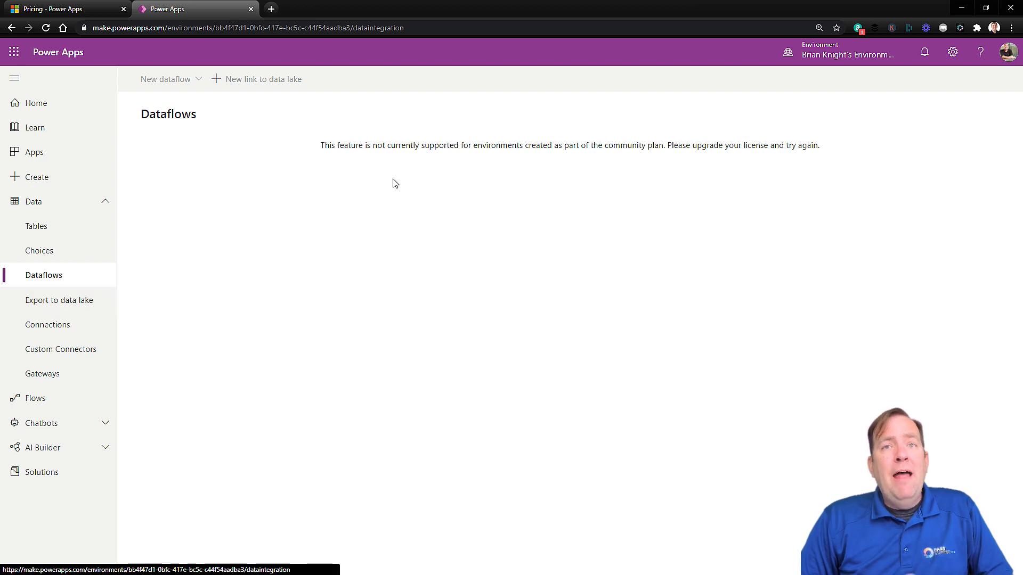
pyautogui.moveTo(384, 195)
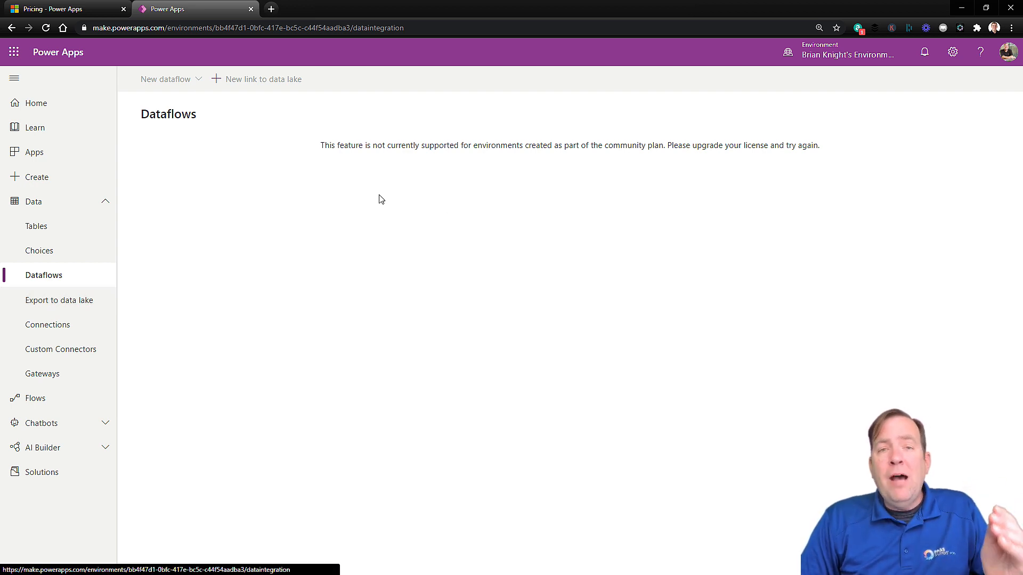
pyautogui.moveTo(400, 200)
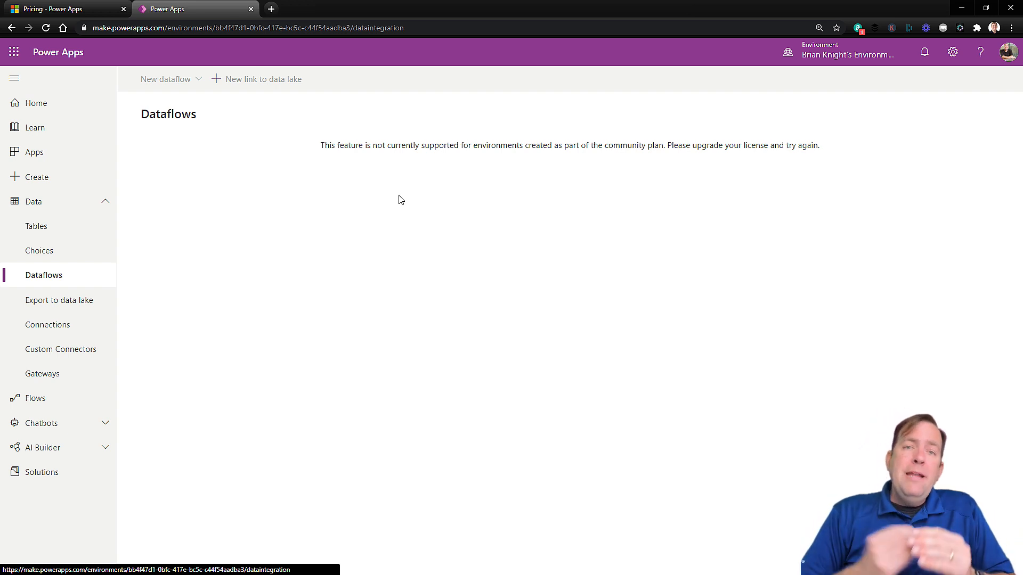